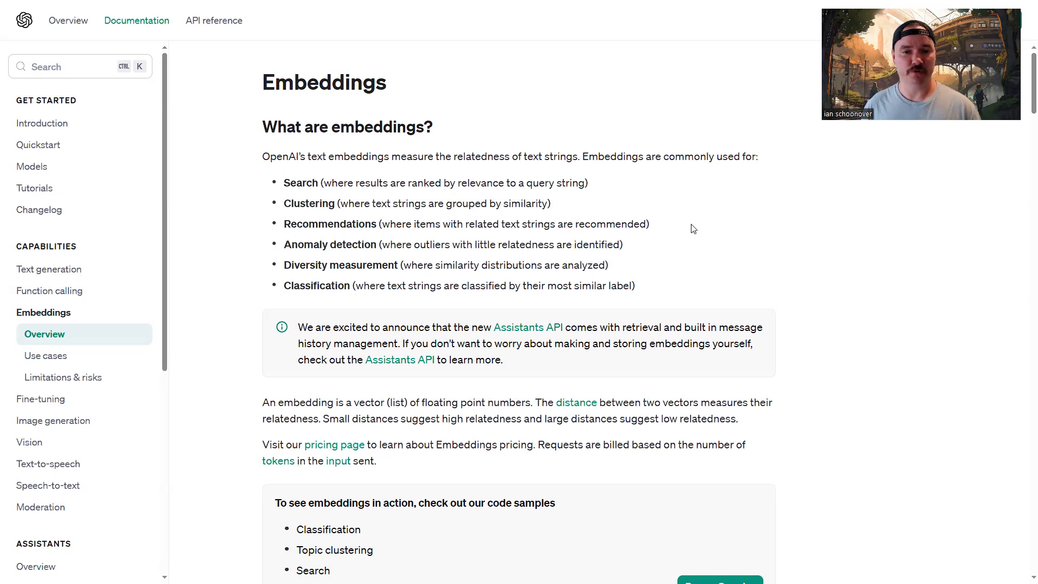
pyautogui.moveTo(519, 171)
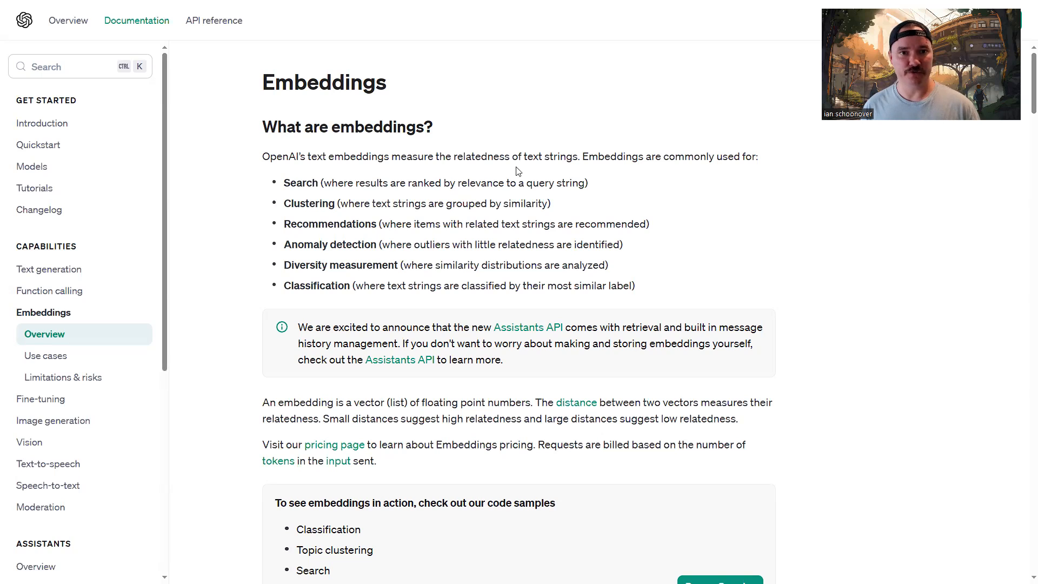
# Scroll the Embeddings overview down to the 'How to get embeddings' Python example request
pyautogui.scroll(-3)
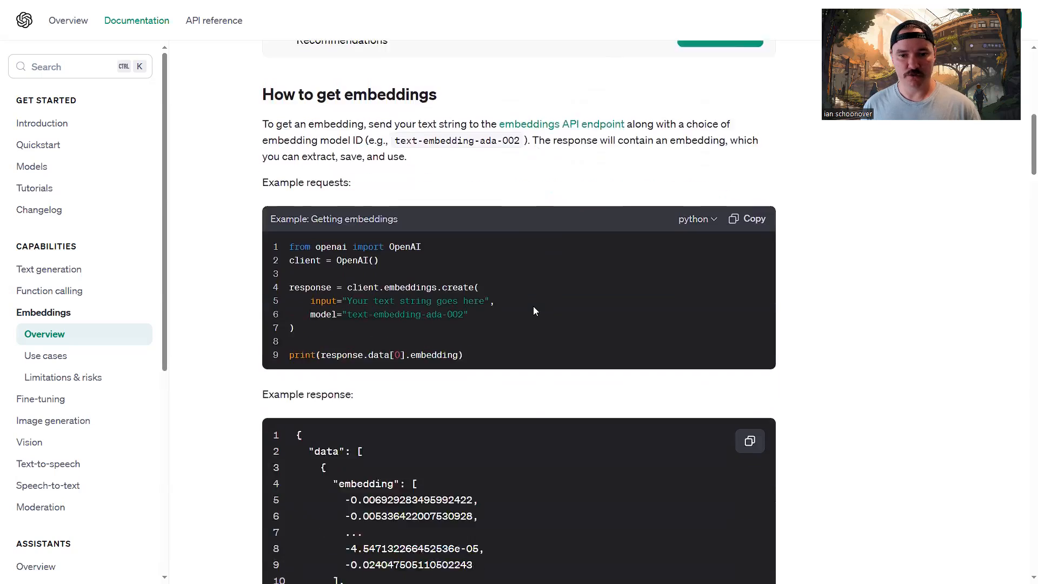
pyautogui.scroll(-3)
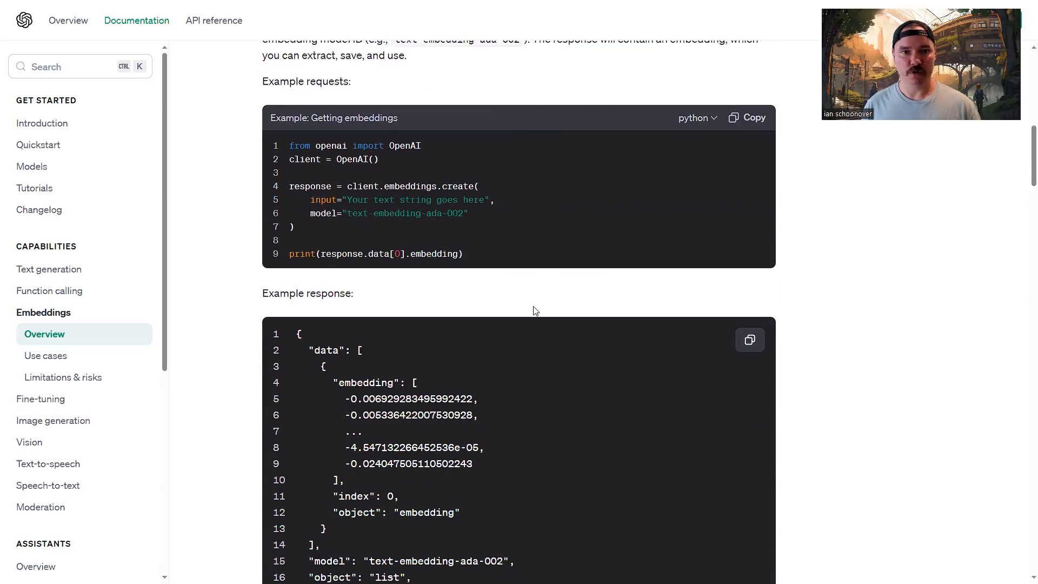
pyautogui.moveTo(419, 270)
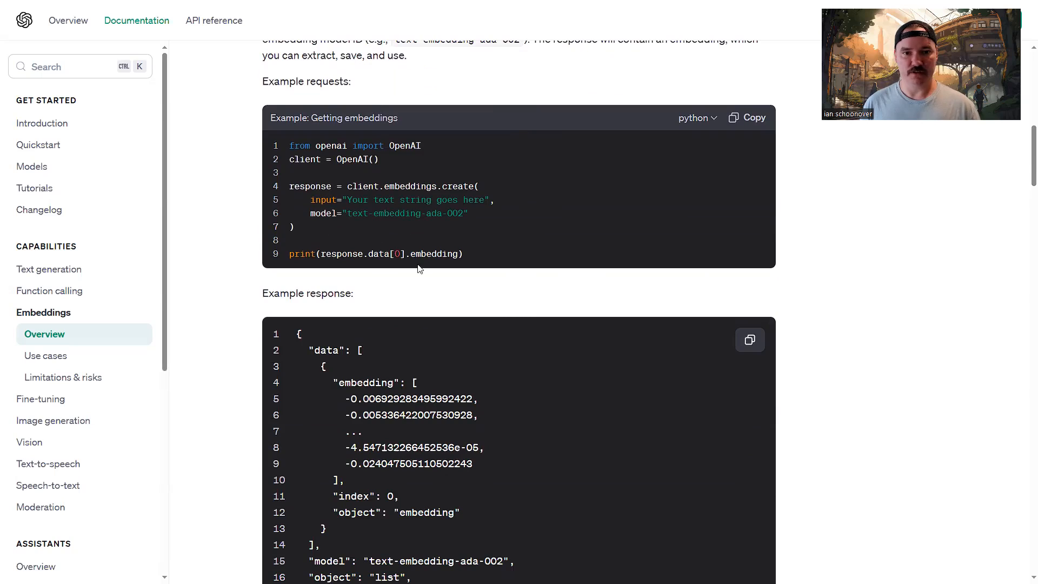
pyautogui.moveTo(390, 237)
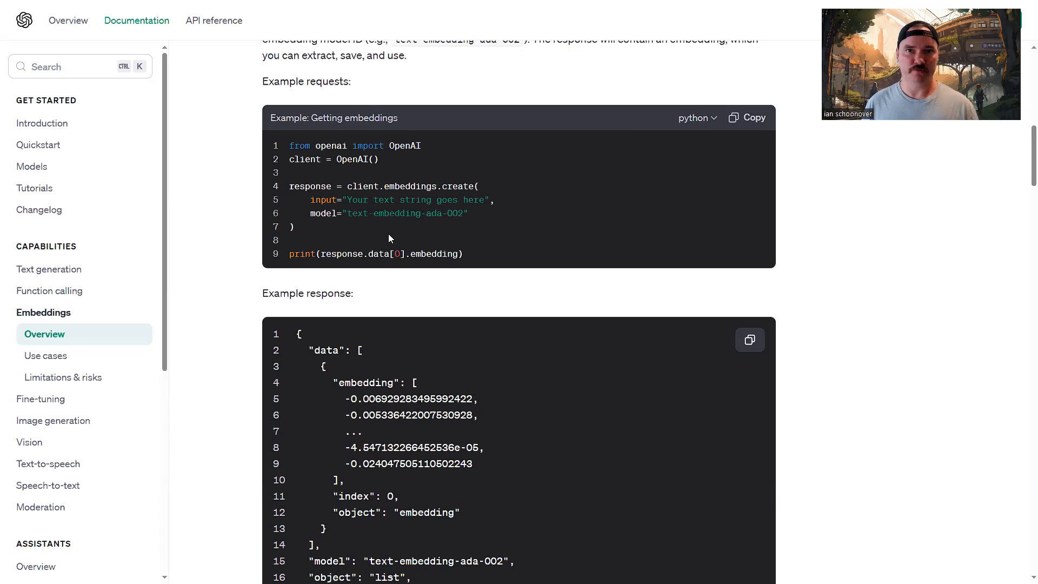
# Scroll to the full example response JSON including usage token counts, clearing the text selection
pyautogui.scroll(-3)
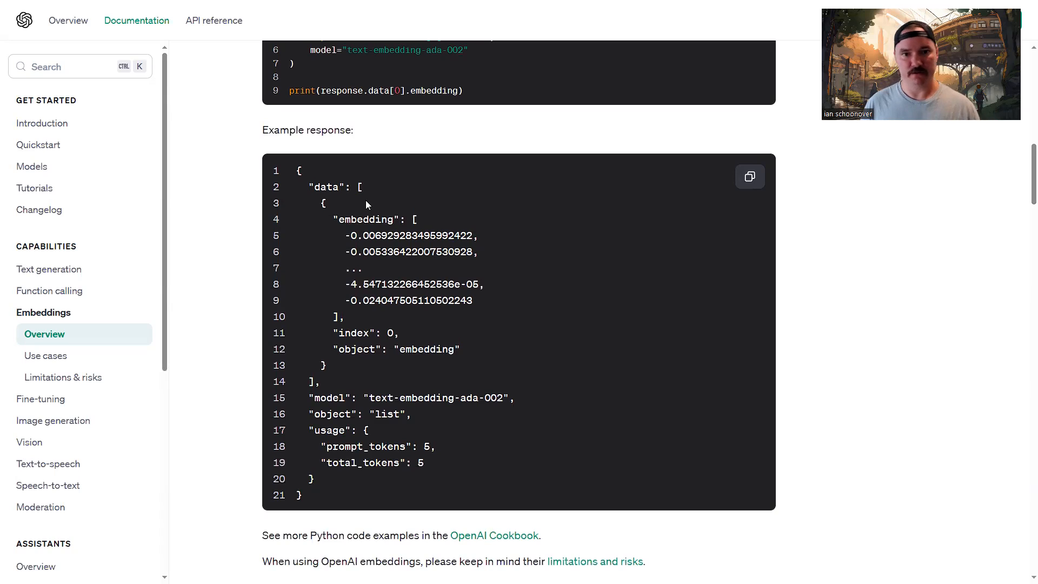
pyautogui.moveTo(311, 177)
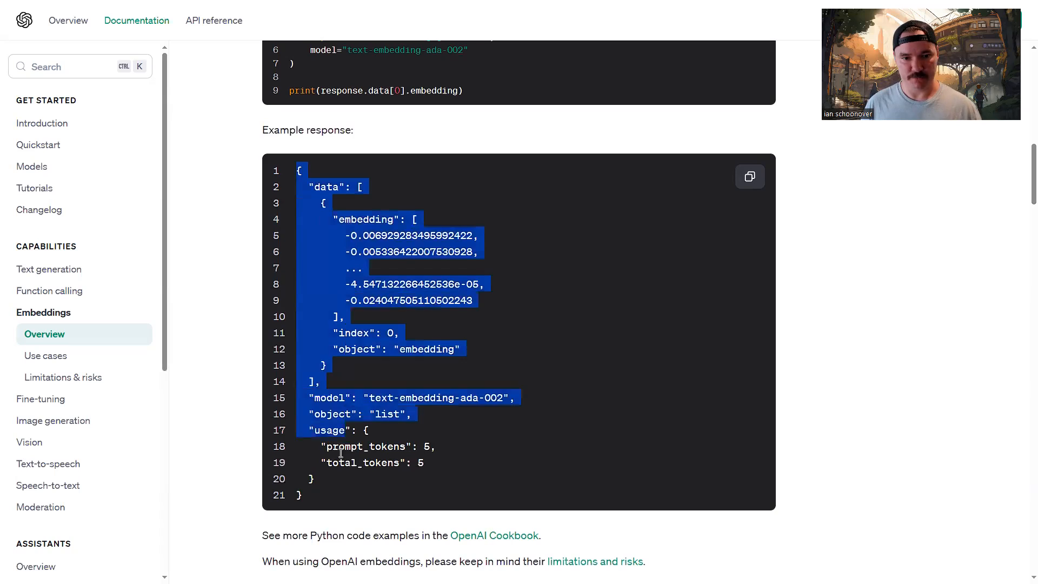
pyautogui.click(402, 189)
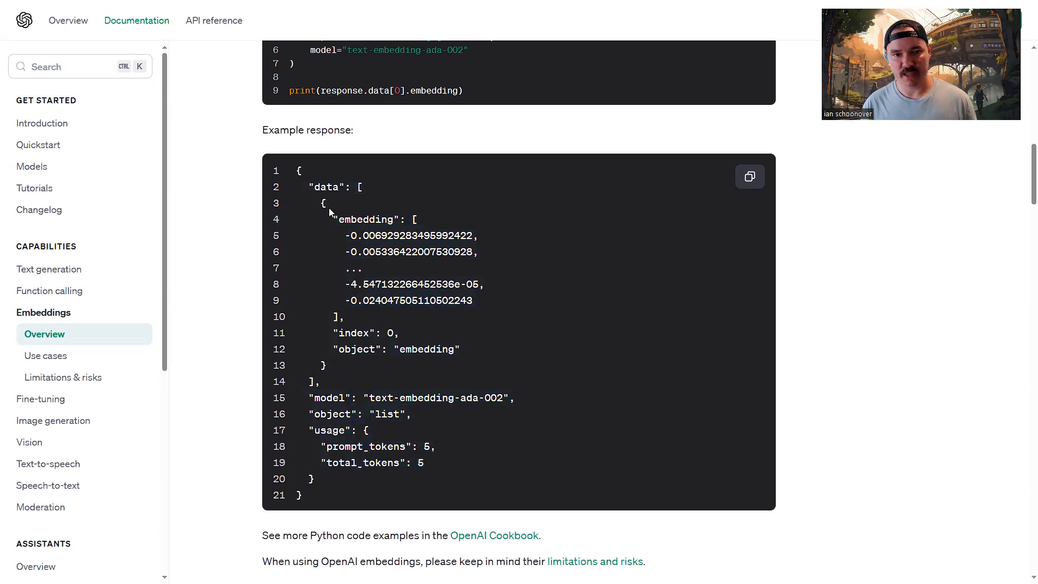
pyautogui.moveTo(318, 204)
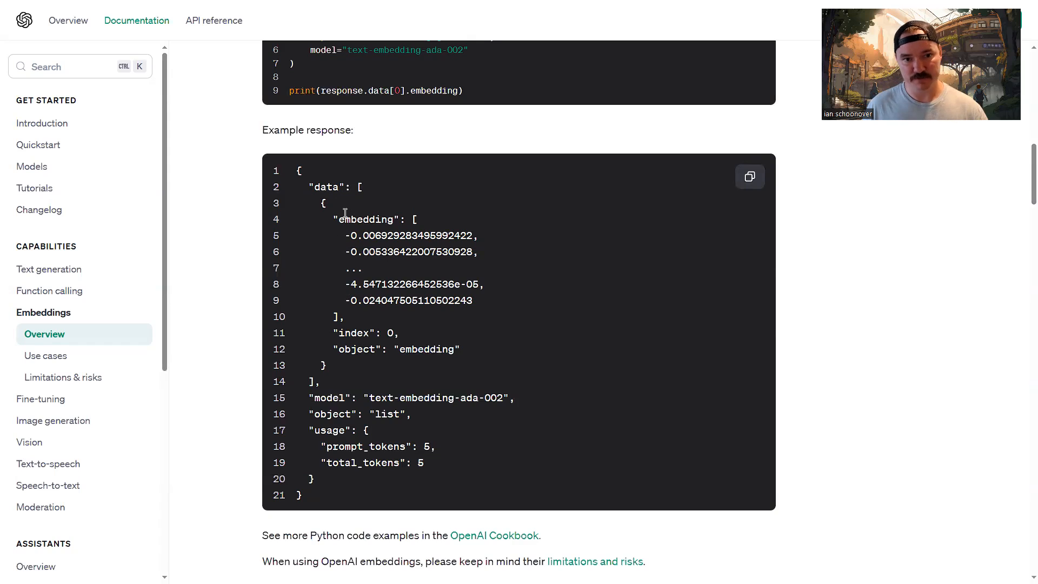
pyautogui.moveTo(325, 224)
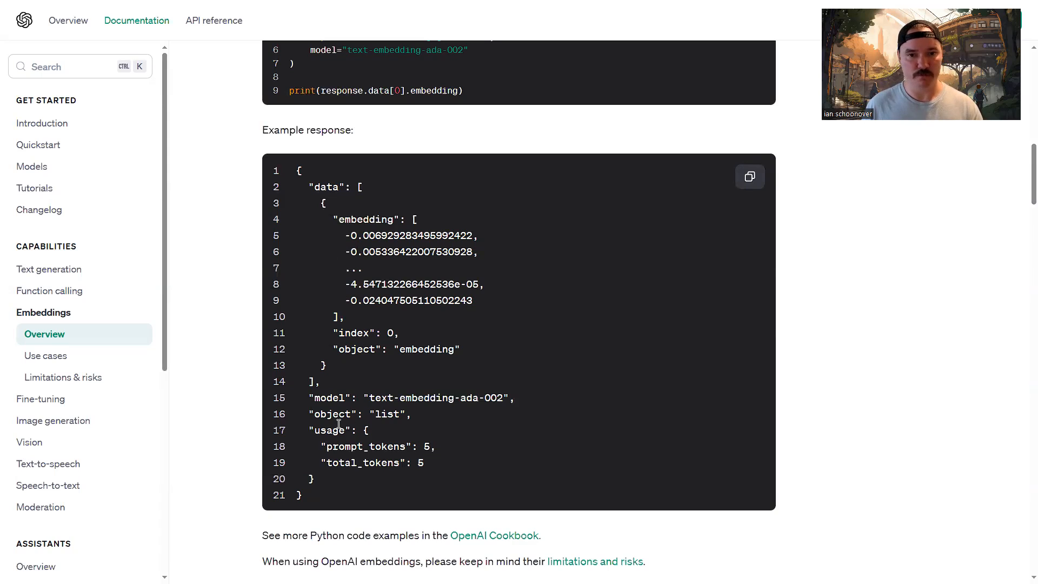
pyautogui.scroll(-3)
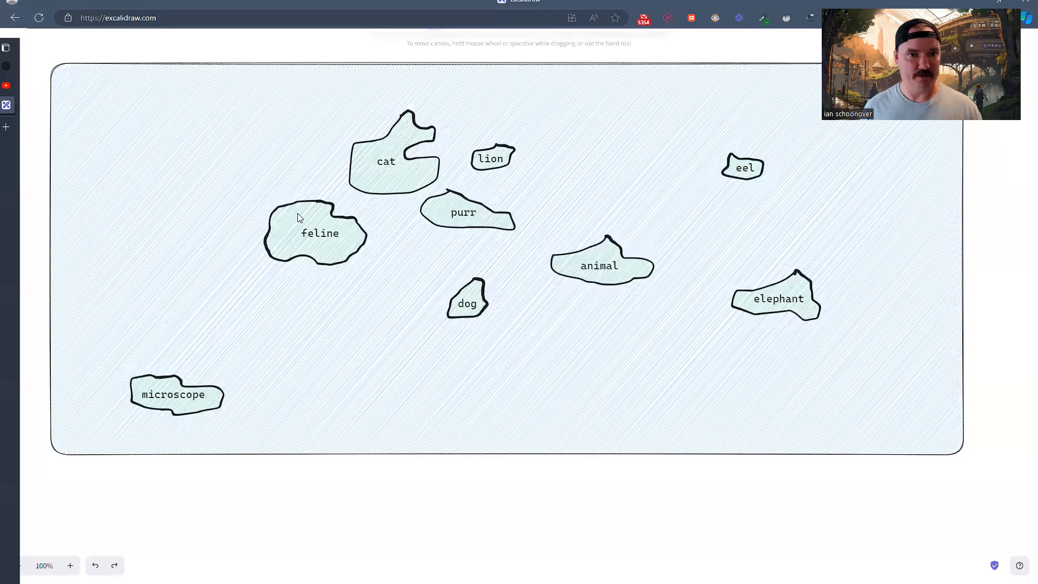
pyautogui.moveTo(482, 384)
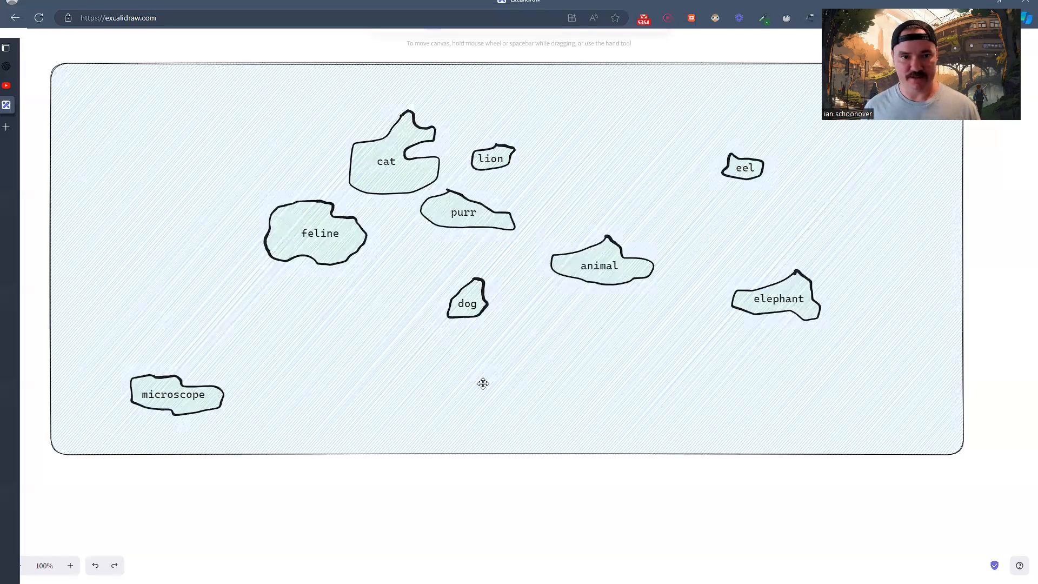
pyautogui.moveTo(385, 273)
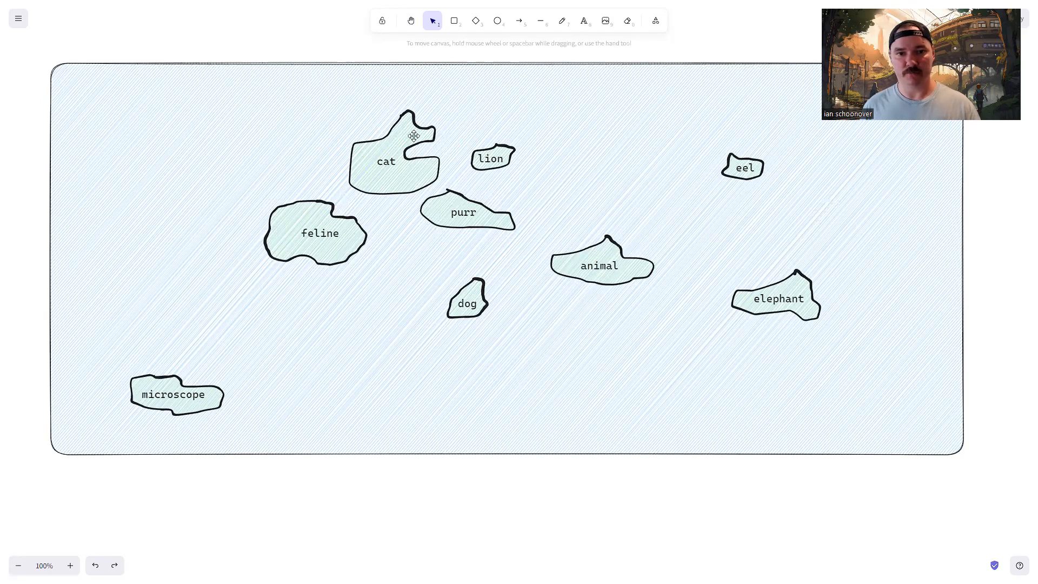
pyautogui.moveTo(475, 182)
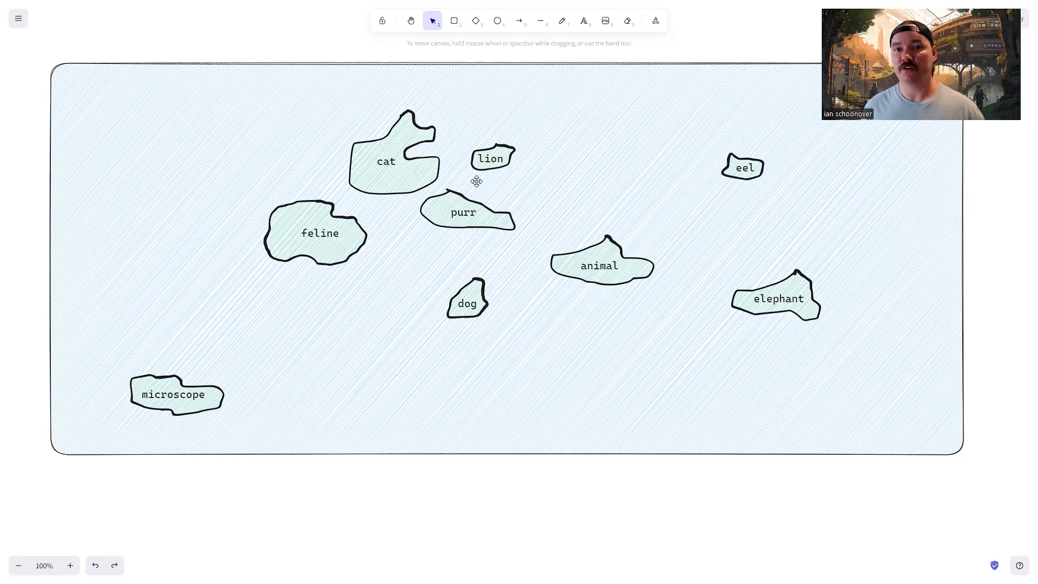
pyautogui.moveTo(471, 305)
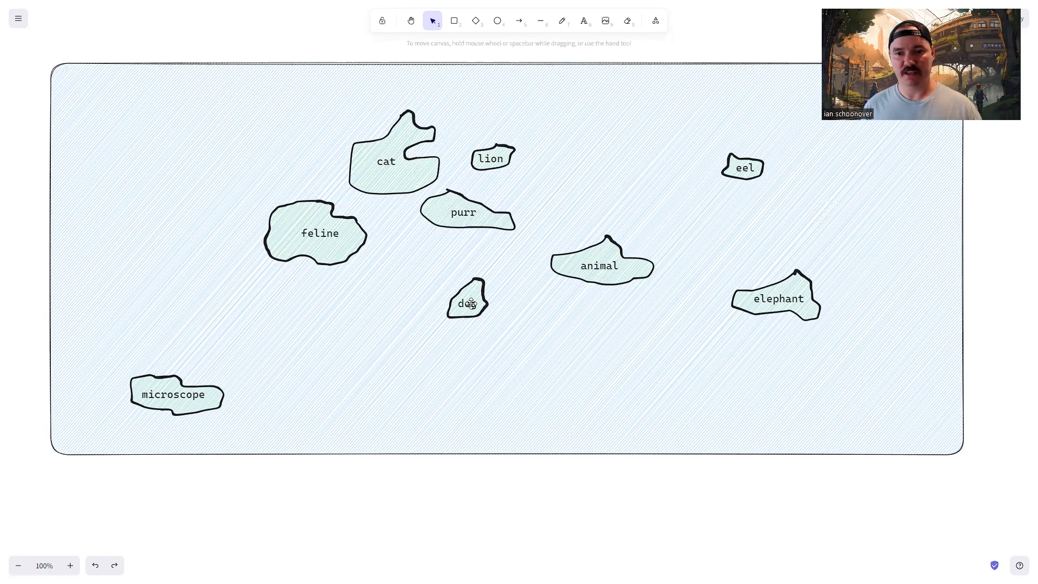
pyautogui.moveTo(567, 276)
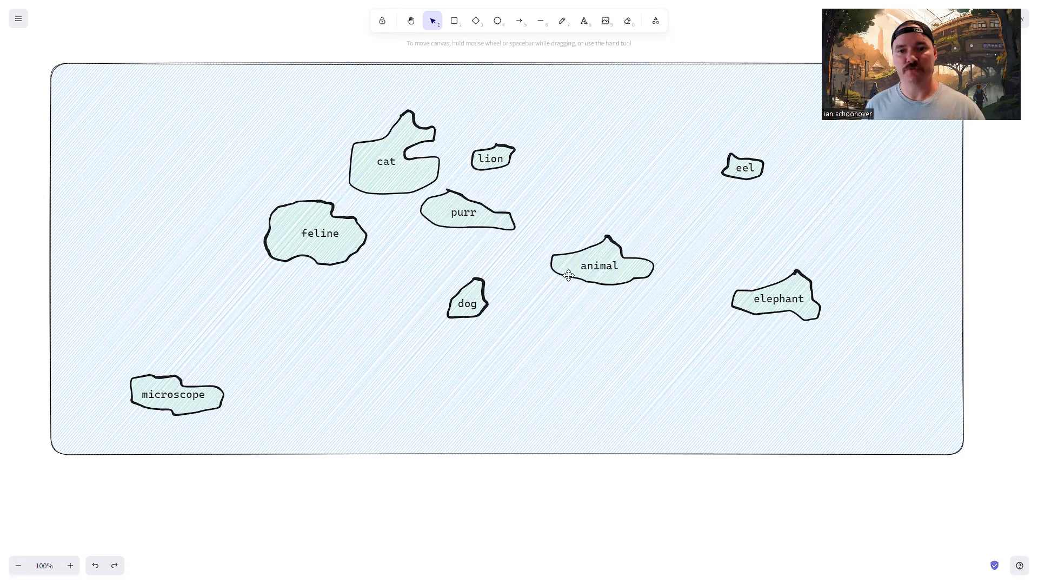
pyautogui.moveTo(411, 206)
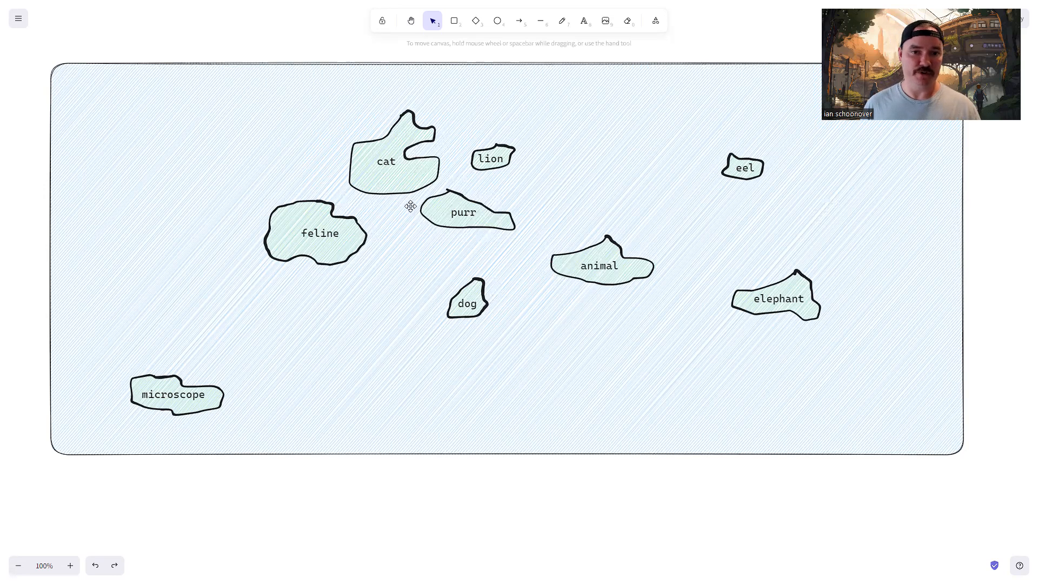
pyautogui.moveTo(594, 264)
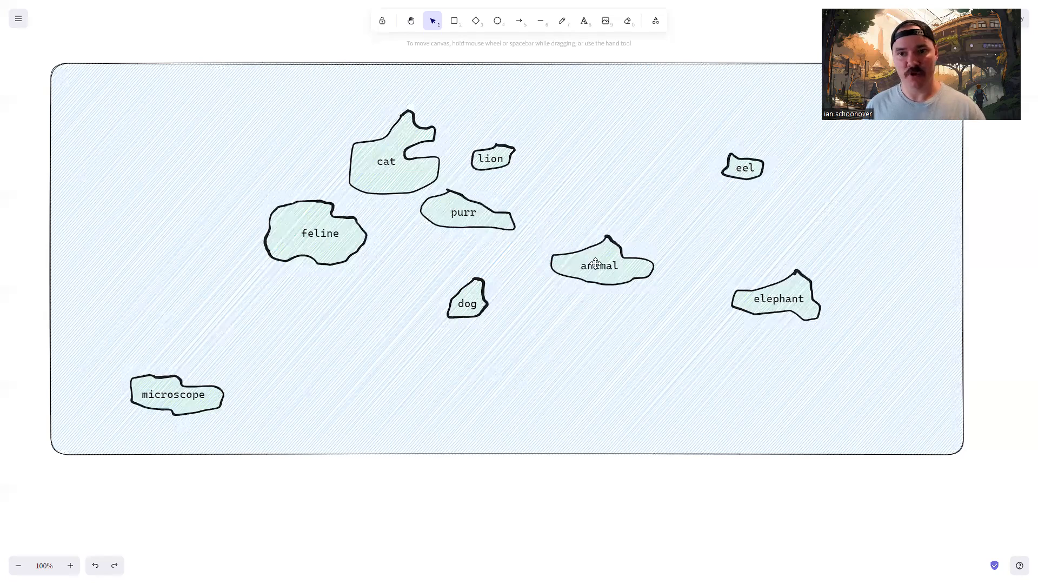
pyautogui.moveTo(769, 291)
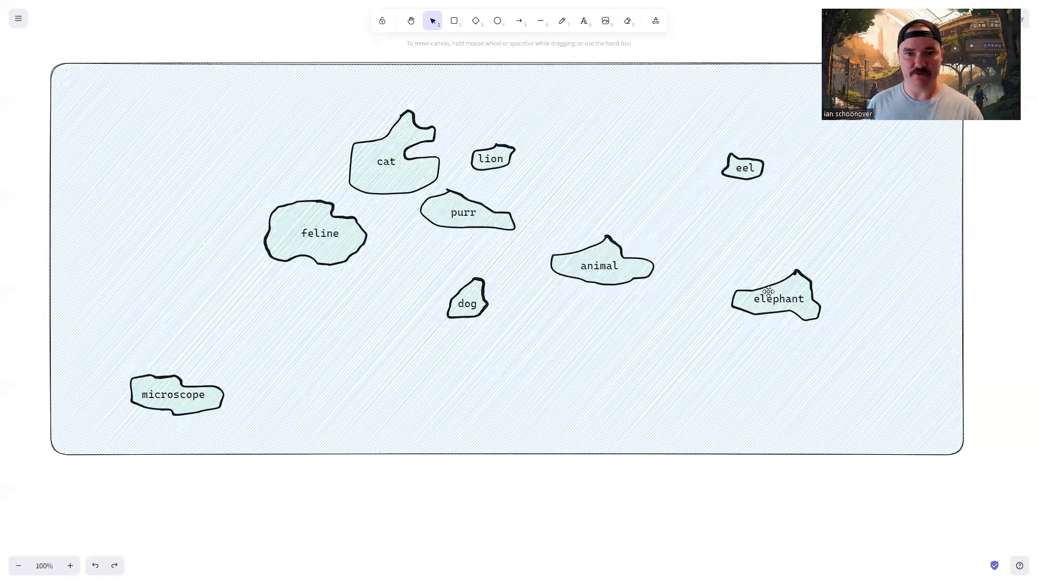
pyautogui.moveTo(594, 294)
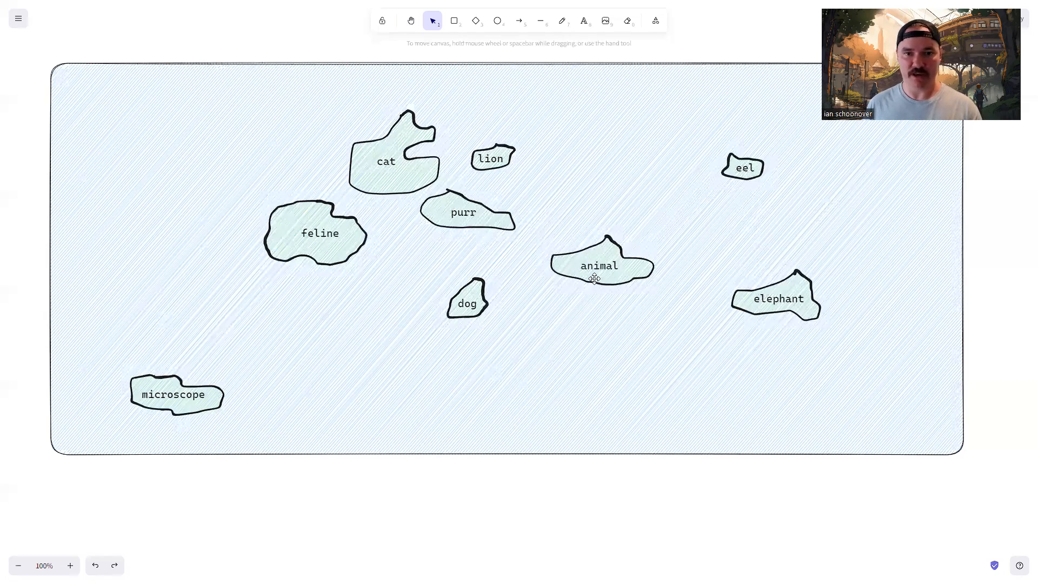
pyautogui.moveTo(550, 289)
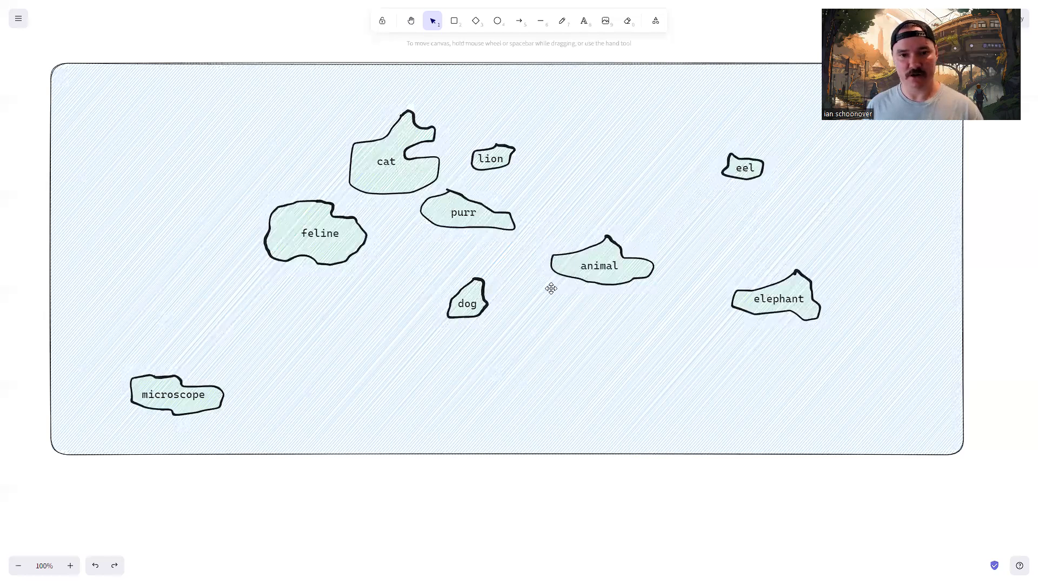
pyautogui.moveTo(205, 392)
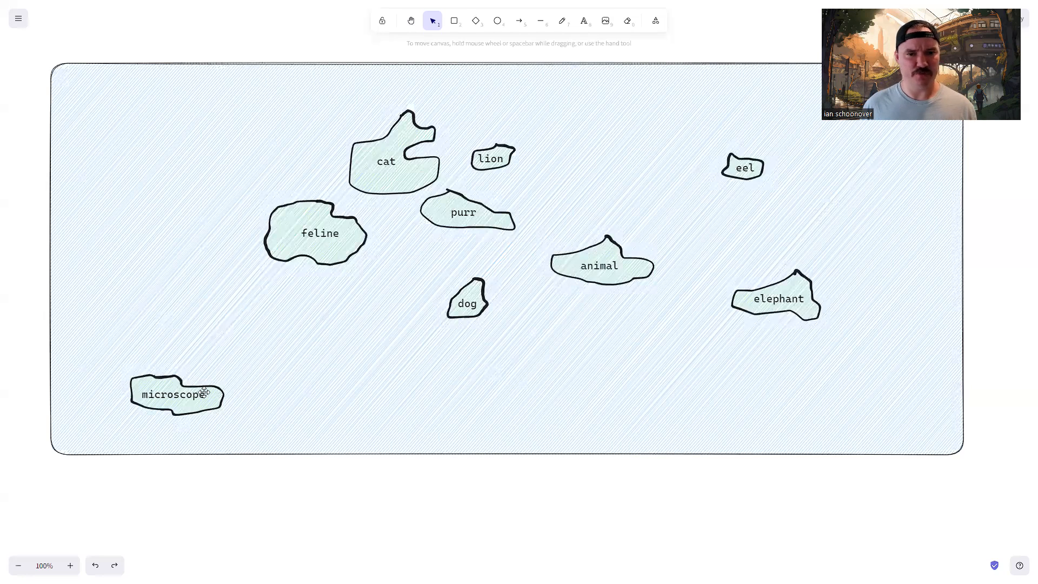
pyautogui.moveTo(169, 404)
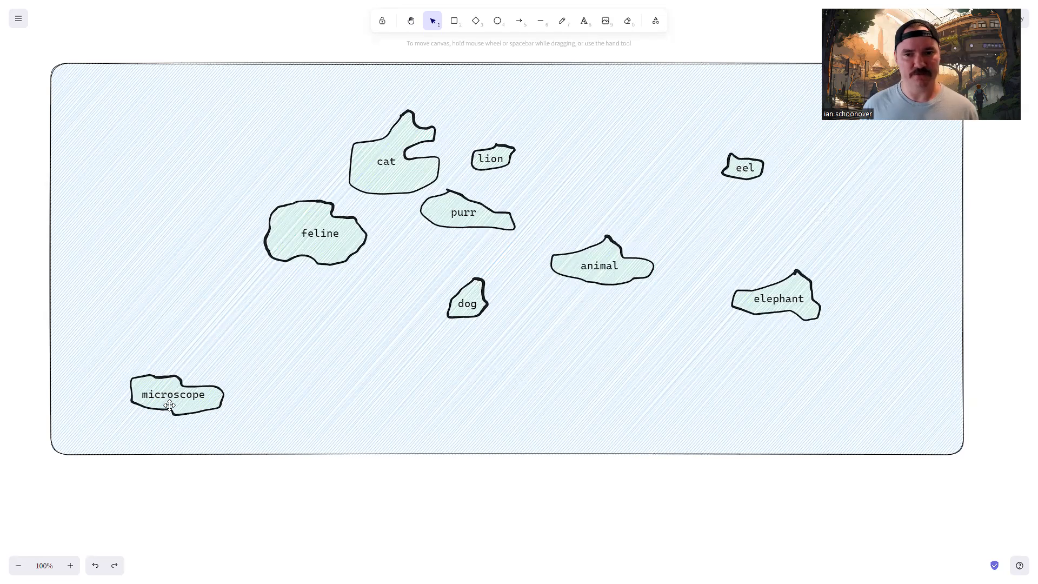
pyautogui.moveTo(422, 374)
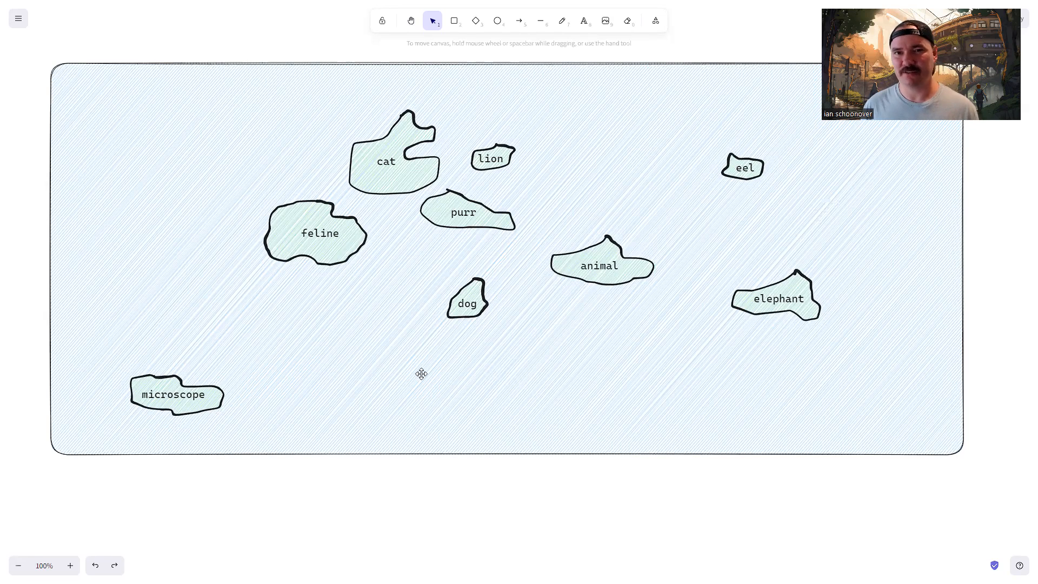
pyautogui.moveTo(364, 318)
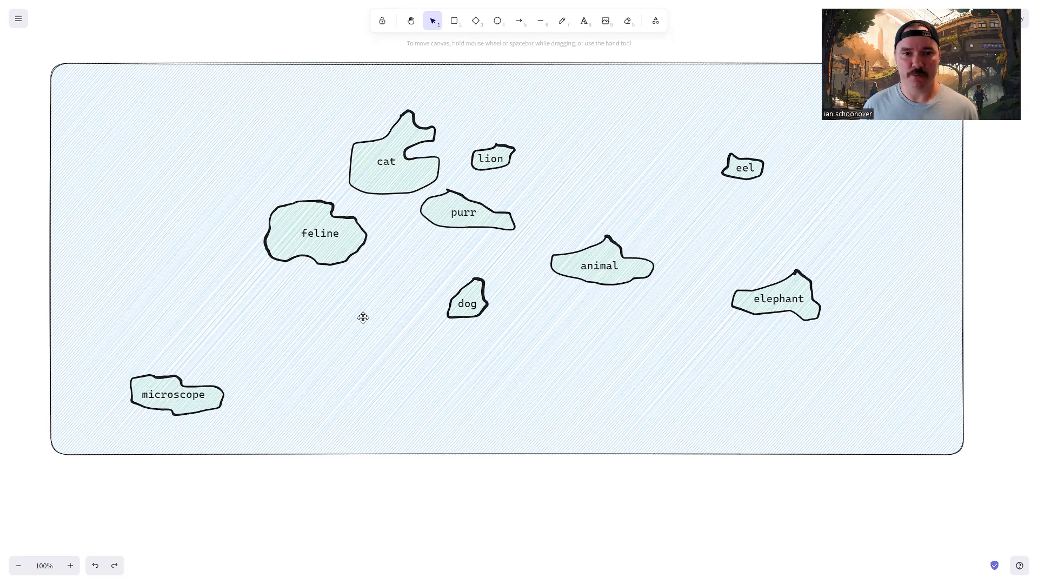
pyautogui.moveTo(463, 182)
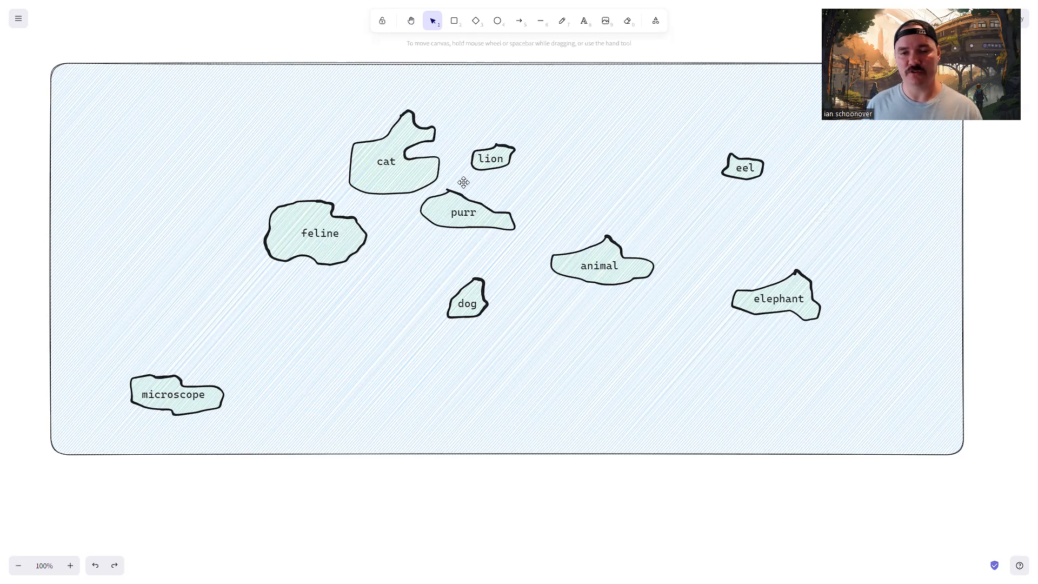
pyautogui.moveTo(562, 264)
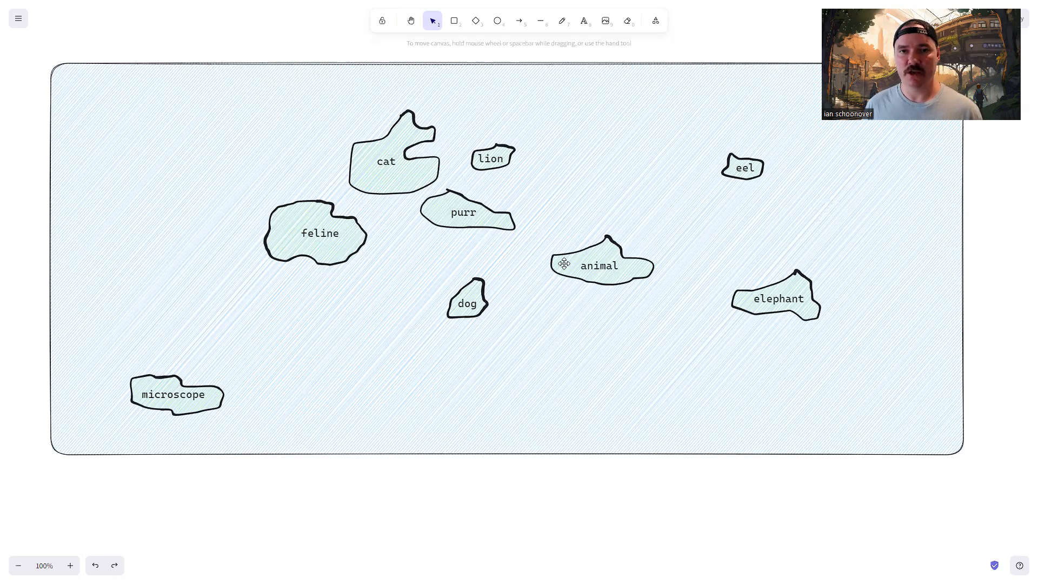
pyautogui.moveTo(432, 190)
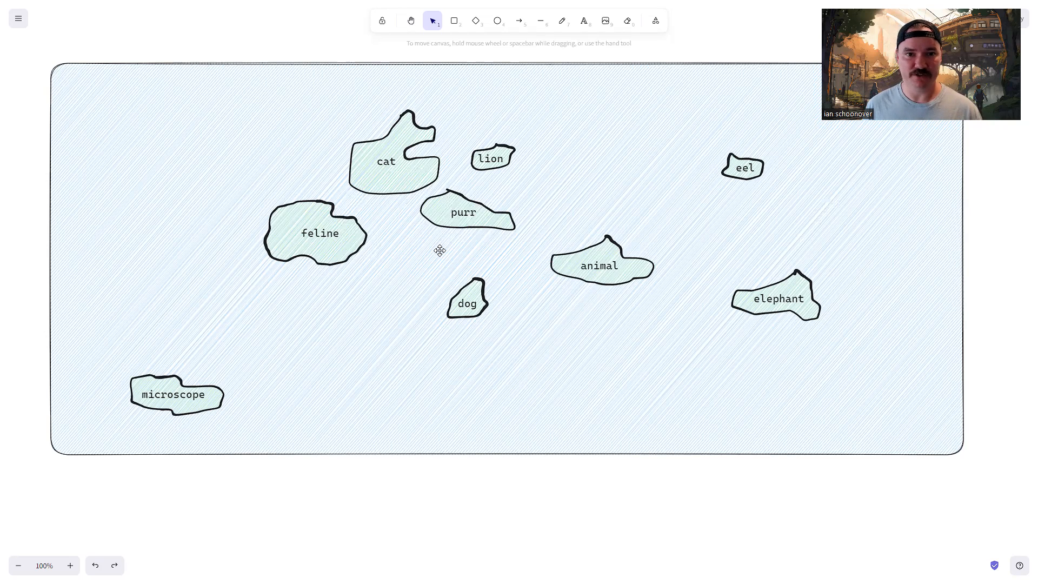
pyautogui.moveTo(398, 257)
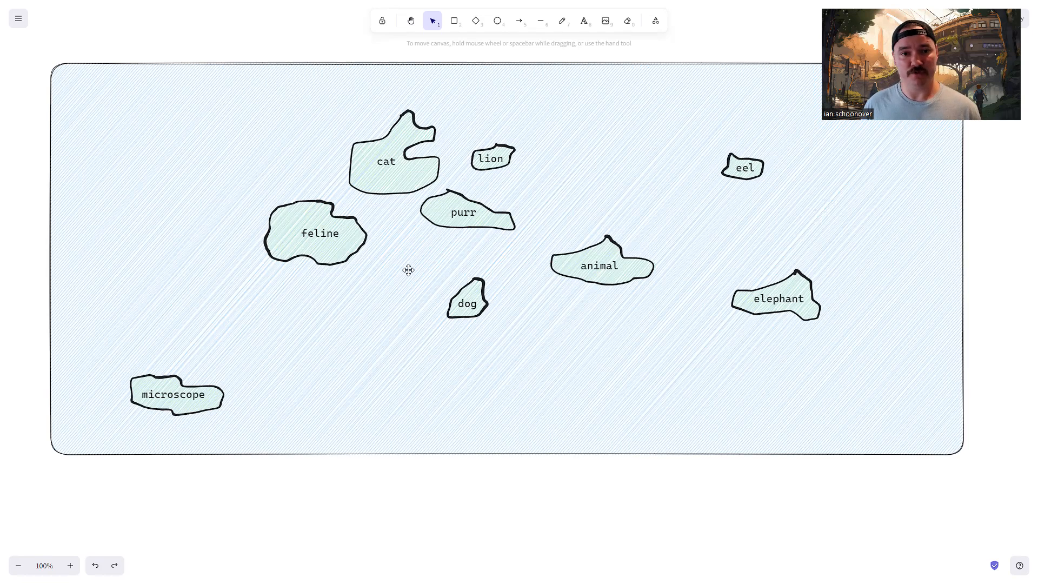
pyautogui.moveTo(417, 275)
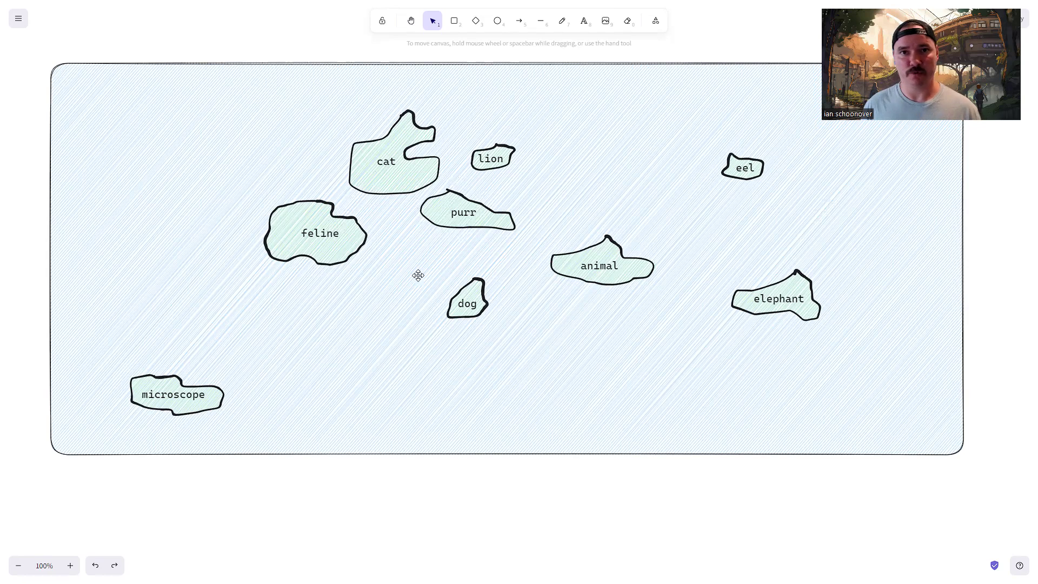
pyautogui.moveTo(411, 282)
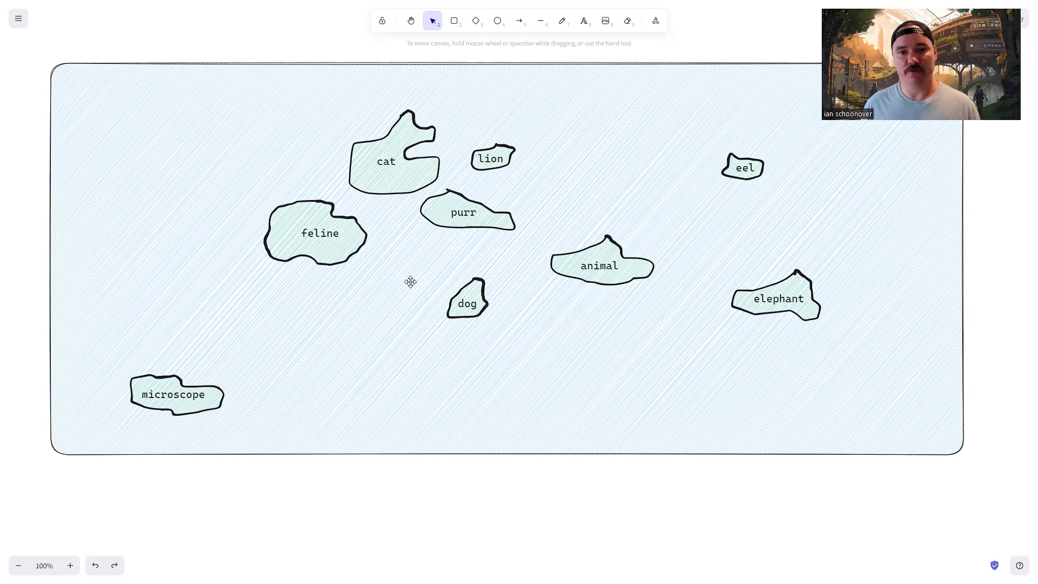
pyautogui.moveTo(357, 233)
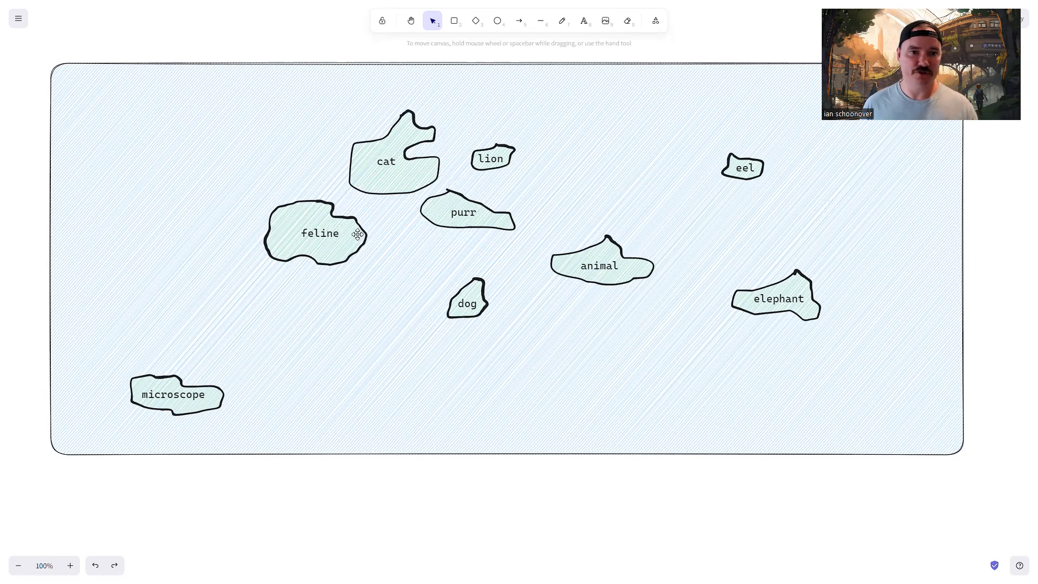
pyautogui.moveTo(178, 389)
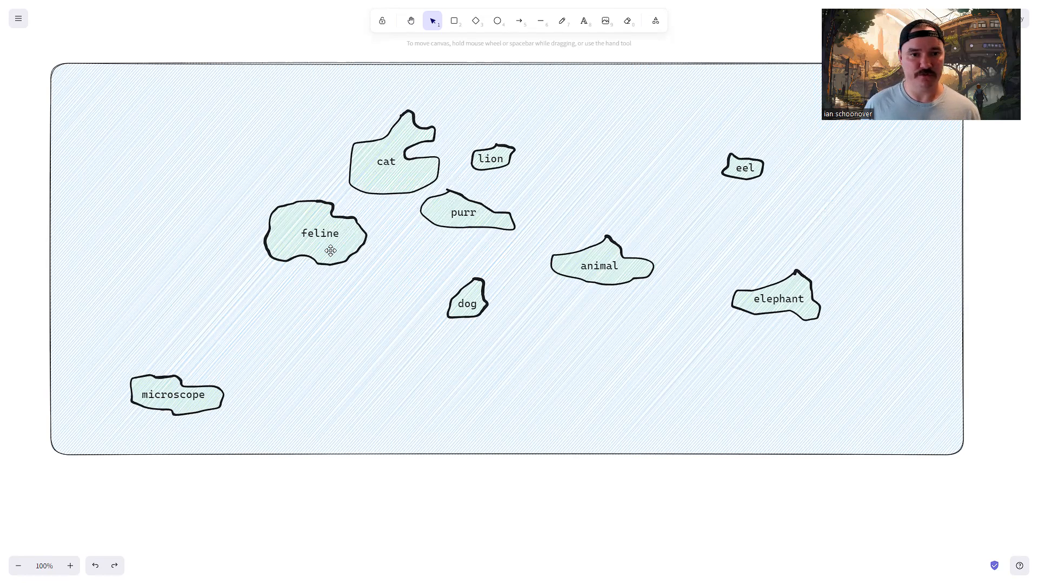
pyautogui.moveTo(168, 394)
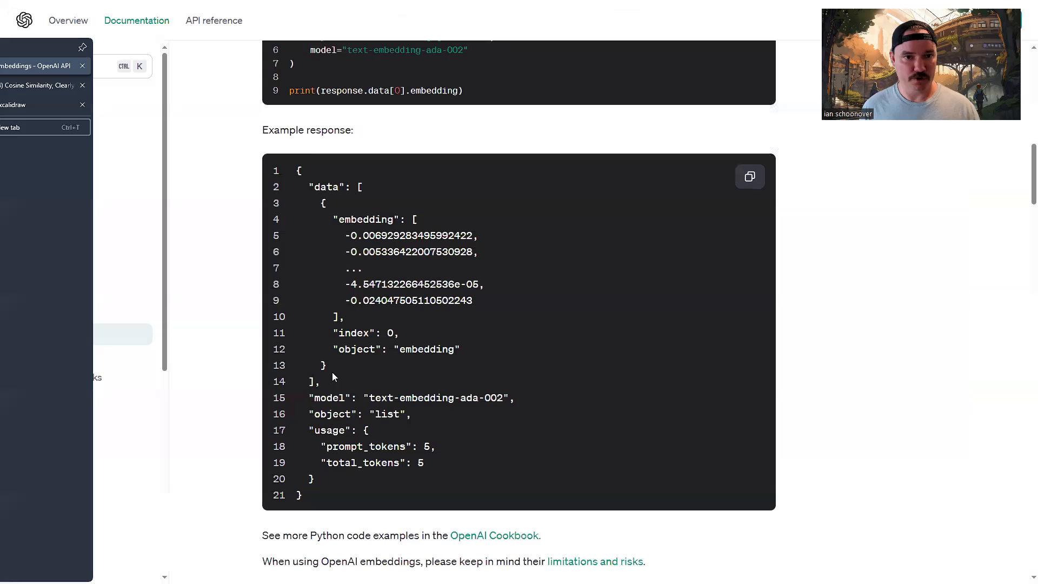
# Switch back to the OpenAI embeddings docs tab showing the example JSON response
pyautogui.click(38, 84)
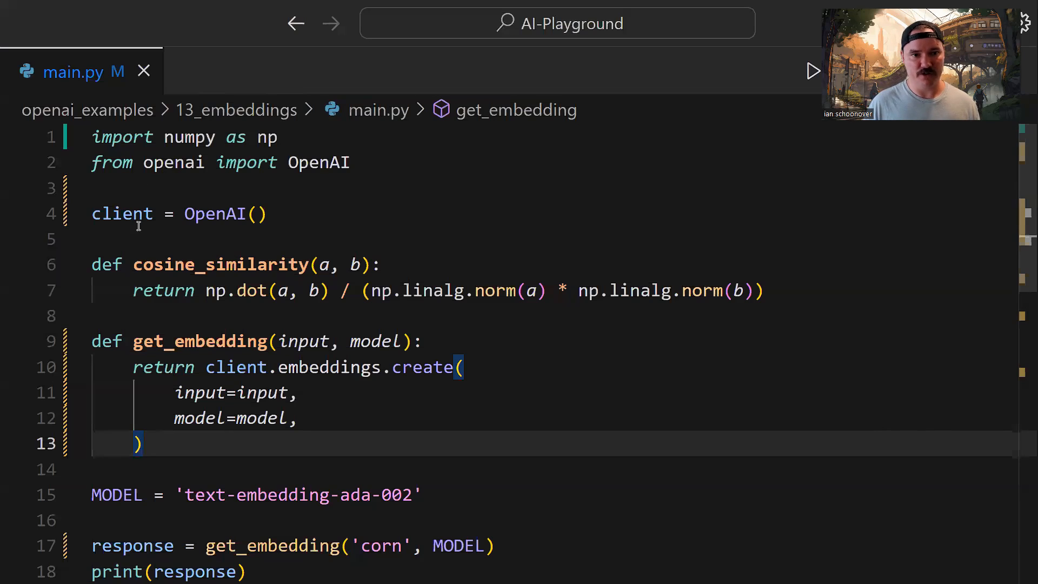
pyautogui.moveTo(143, 228)
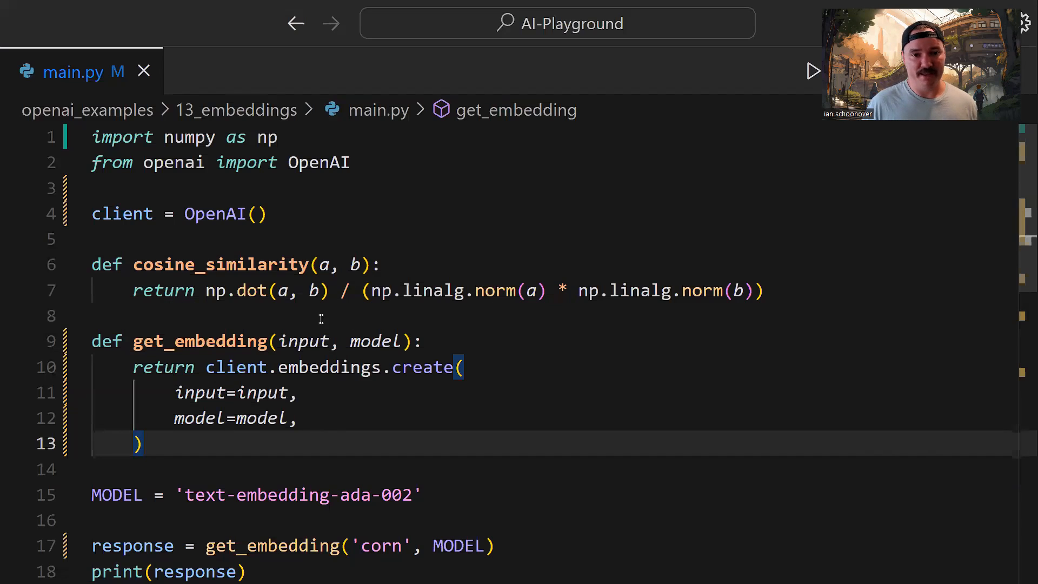
pyautogui.moveTo(411, 316)
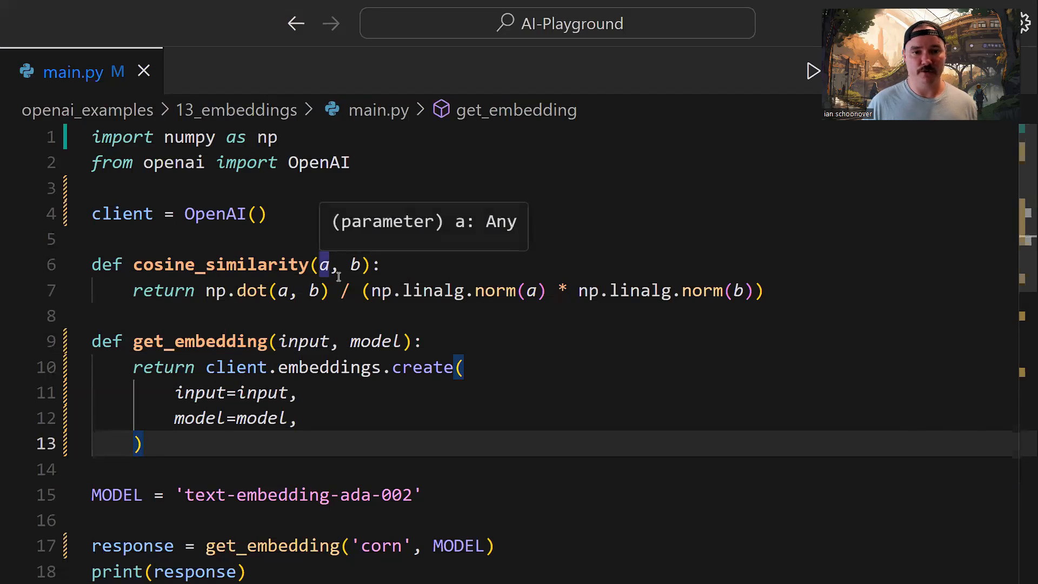
pyautogui.moveTo(419, 259)
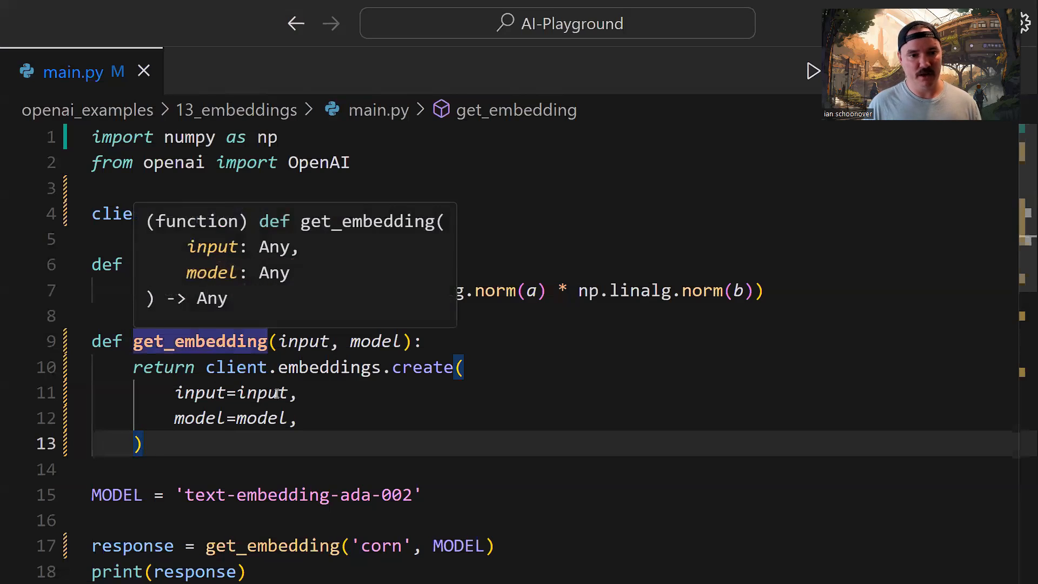
pyautogui.moveTo(243, 464)
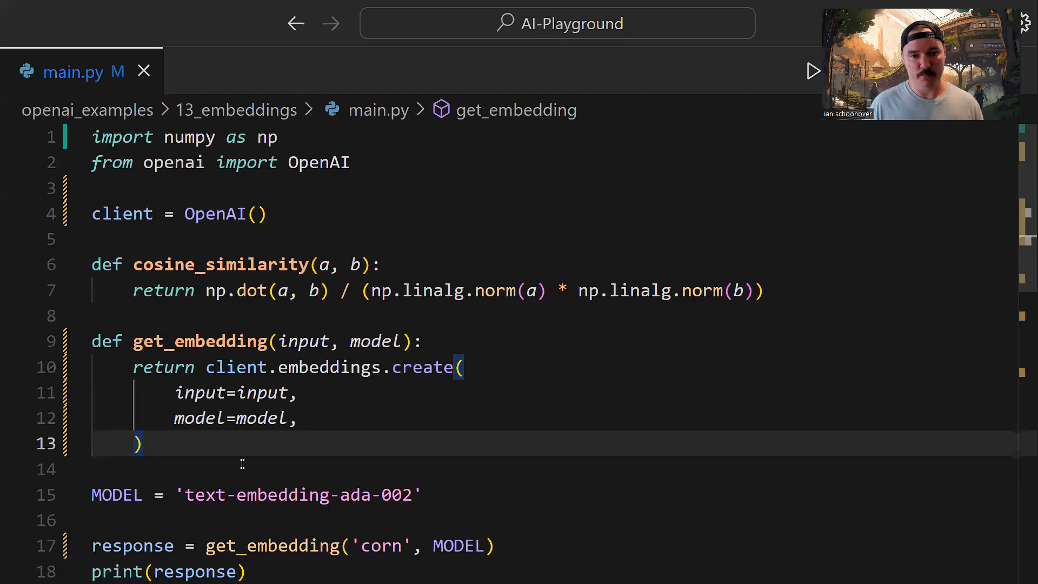
pyautogui.moveTo(170, 320)
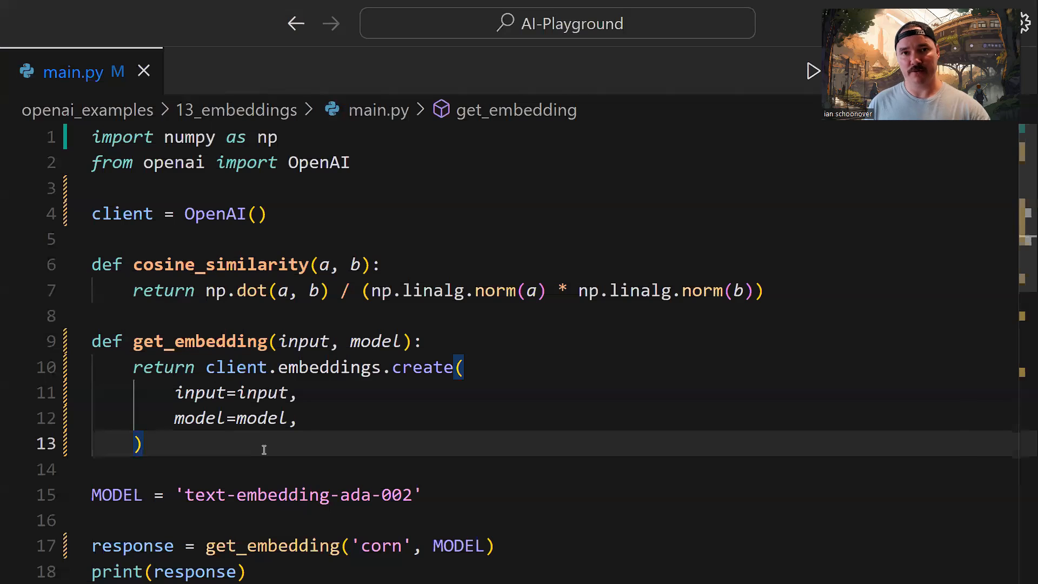
pyautogui.scroll(-3)
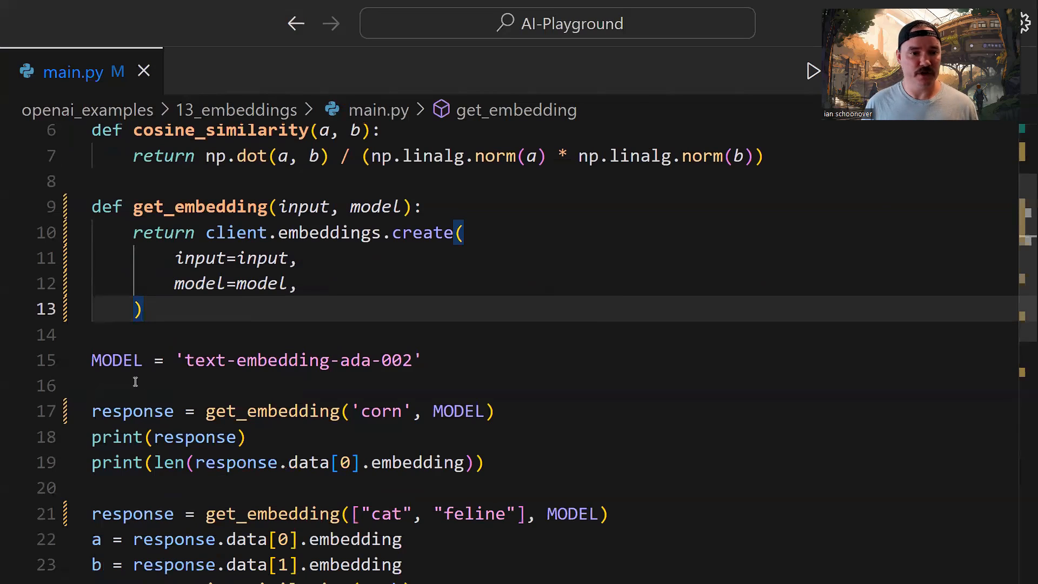
pyautogui.moveTo(331, 385)
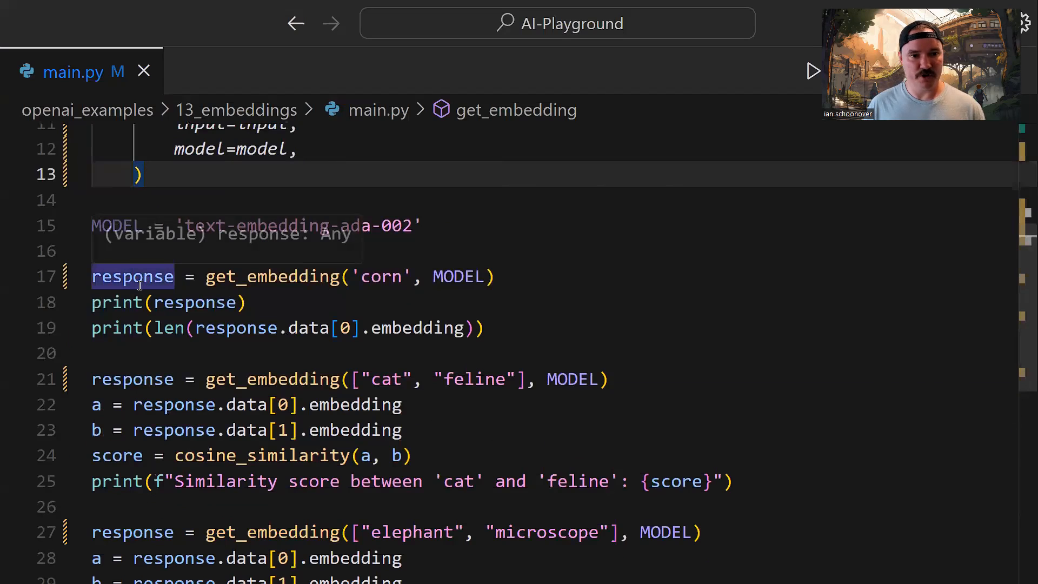
pyautogui.moveTo(282, 277)
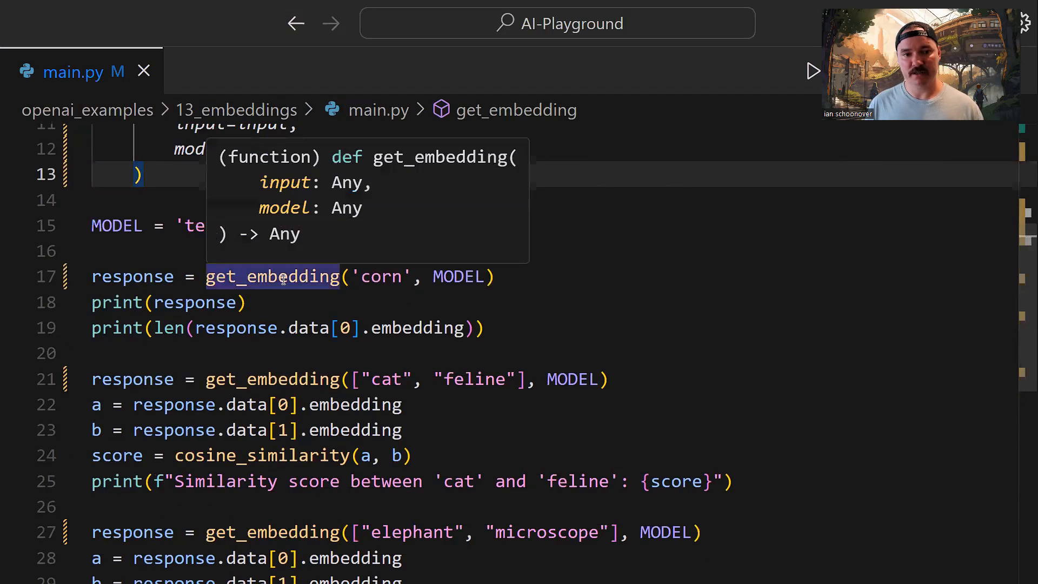
pyautogui.moveTo(380, 276)
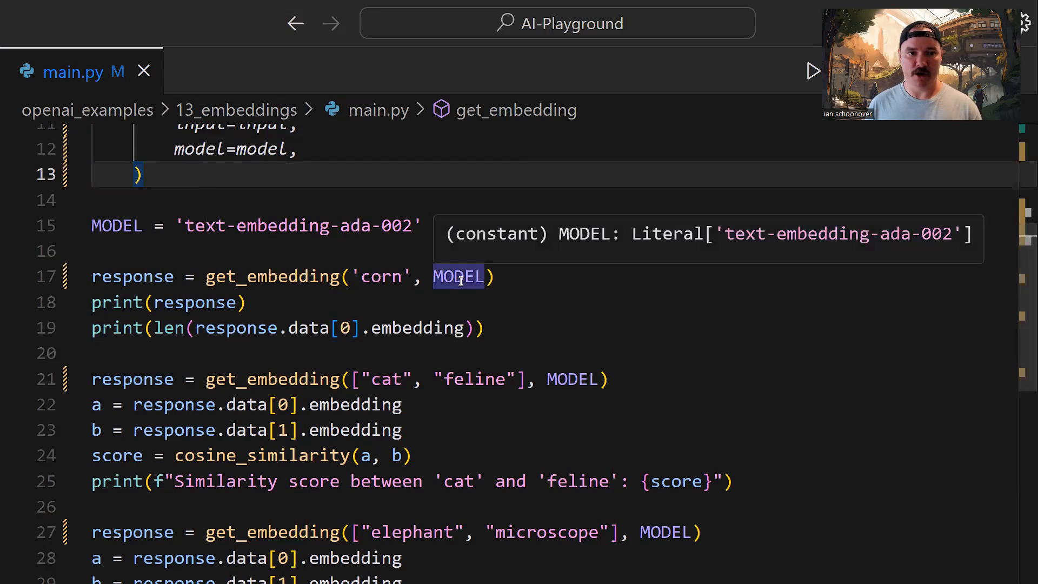
pyautogui.moveTo(407, 227)
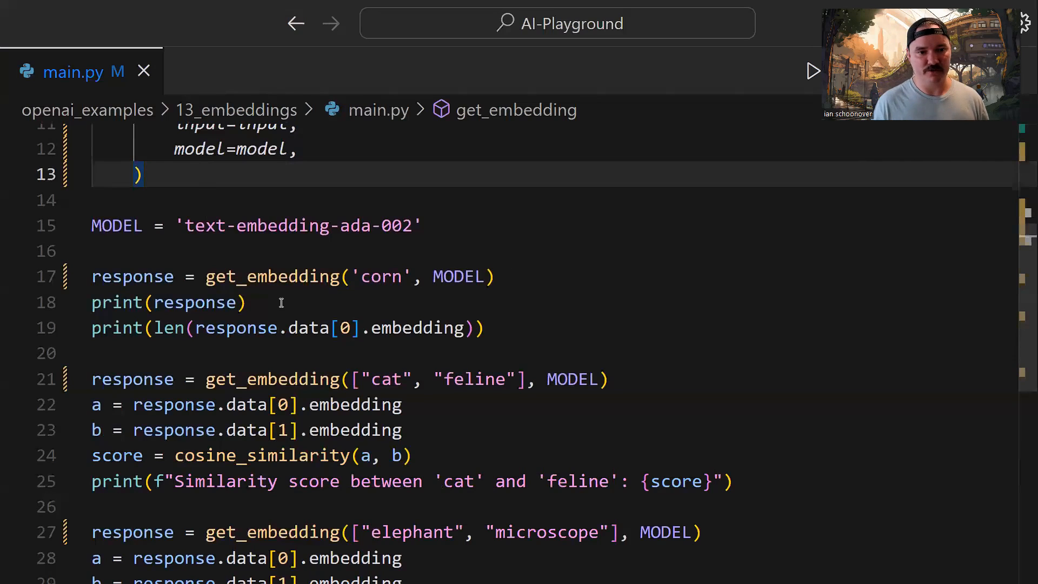
pyautogui.moveTo(169, 327)
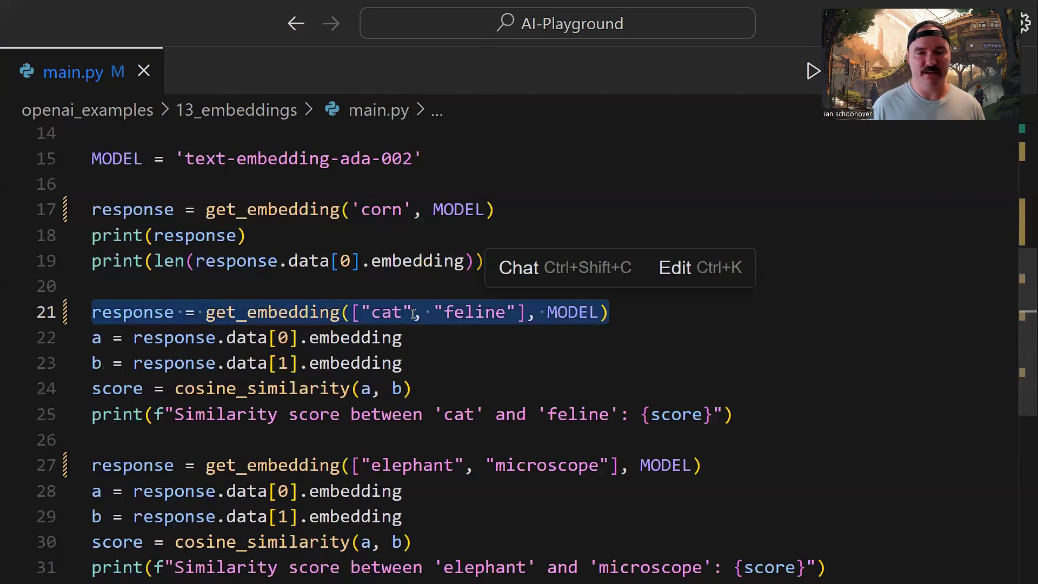
pyautogui.click(630, 313)
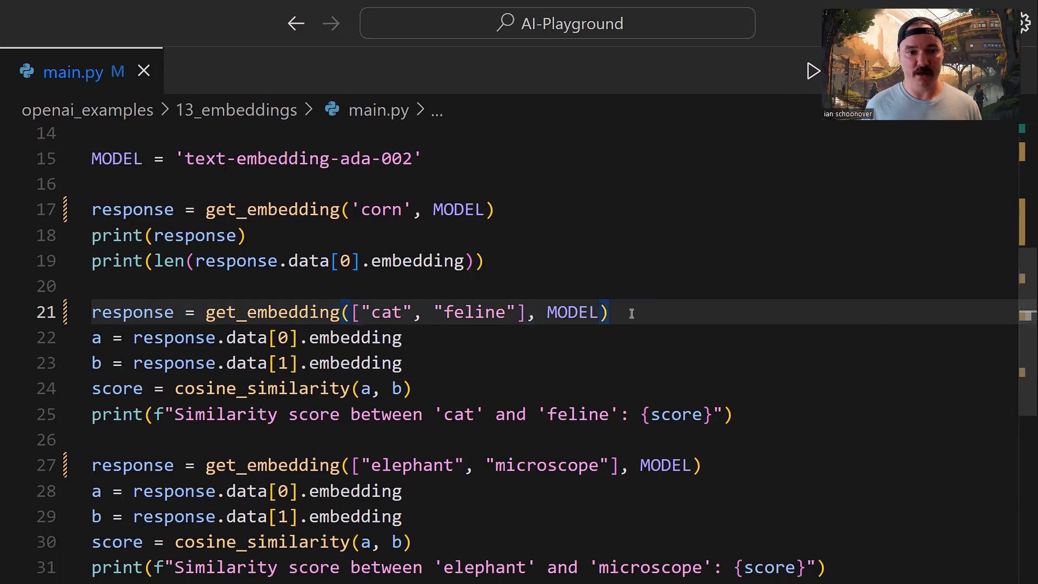
pyautogui.moveTo(246, 337)
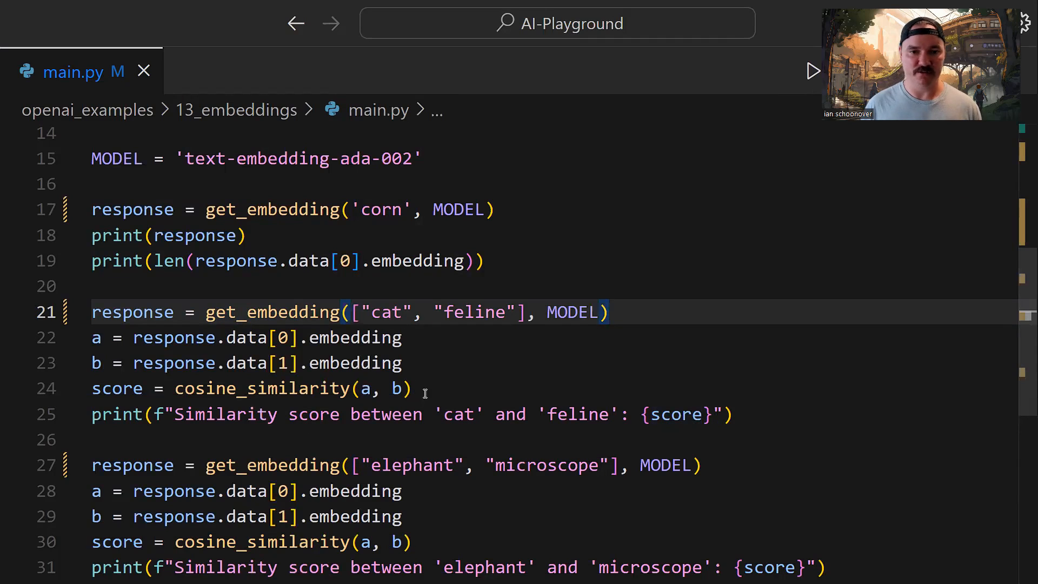
pyautogui.scroll(-3)
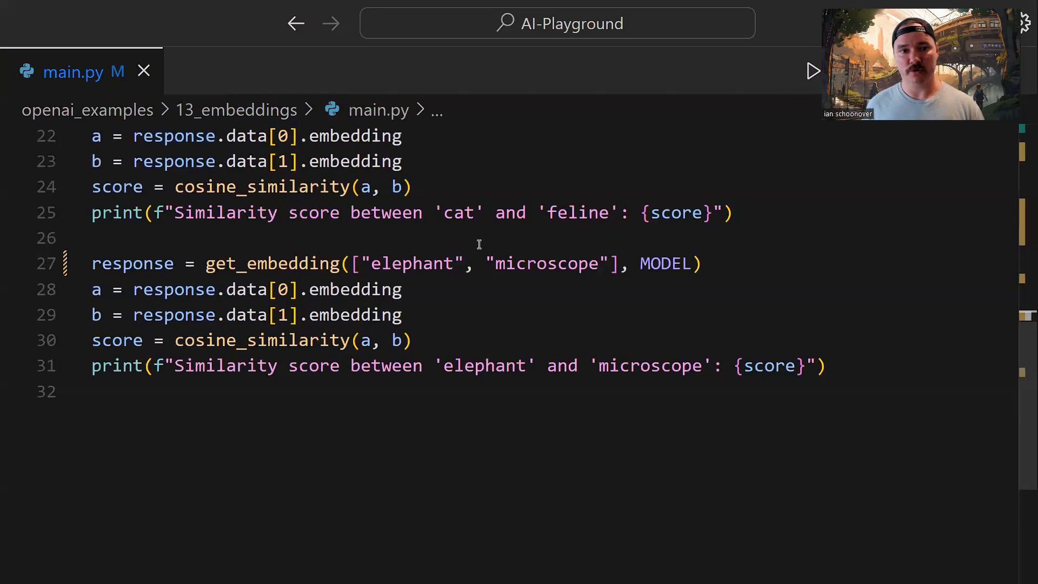
pyautogui.moveTo(575, 225)
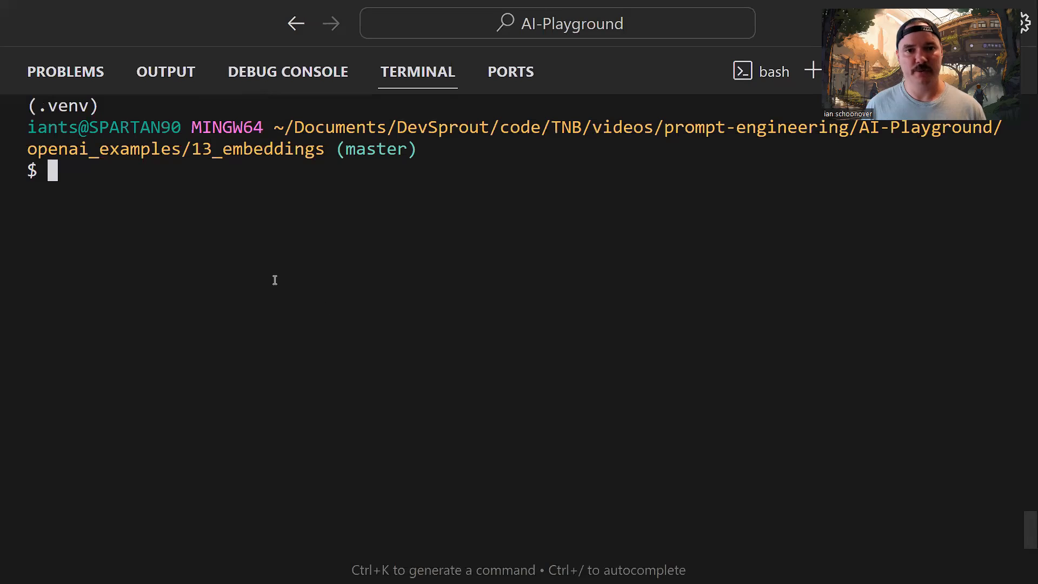
pyautogui.moveTo(916, 152)
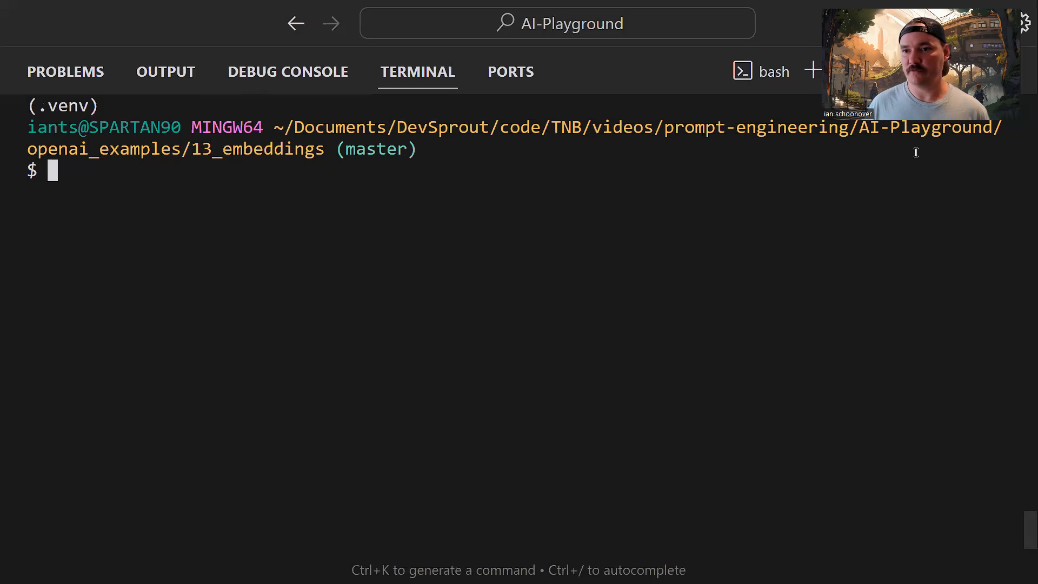
pyautogui.moveTo(153, 179)
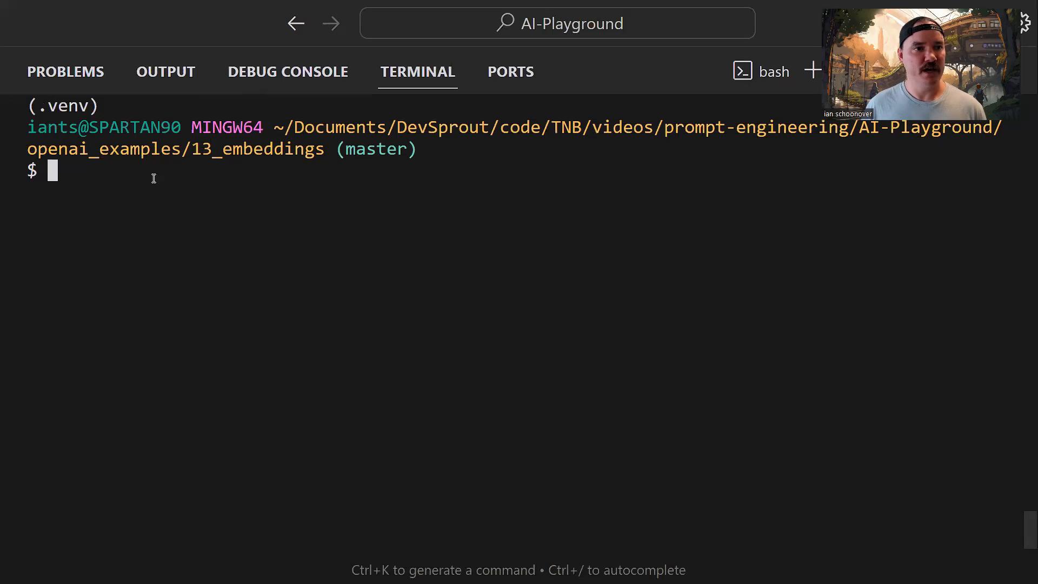
pyautogui.moveTo(230, 177)
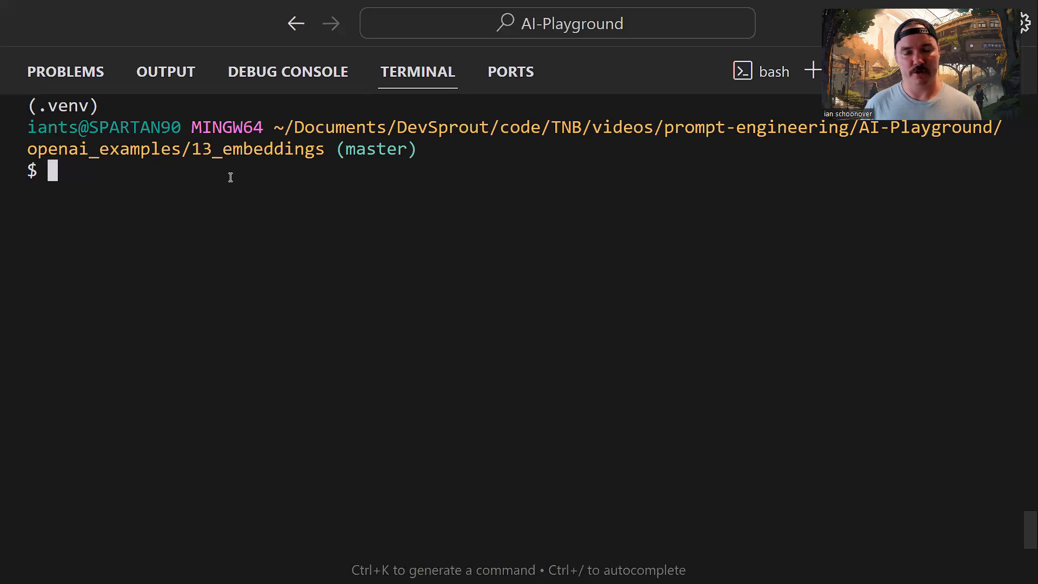
# Run 'python main.py' in the terminal from the 13_embeddings folder
pyautogui.write('p')
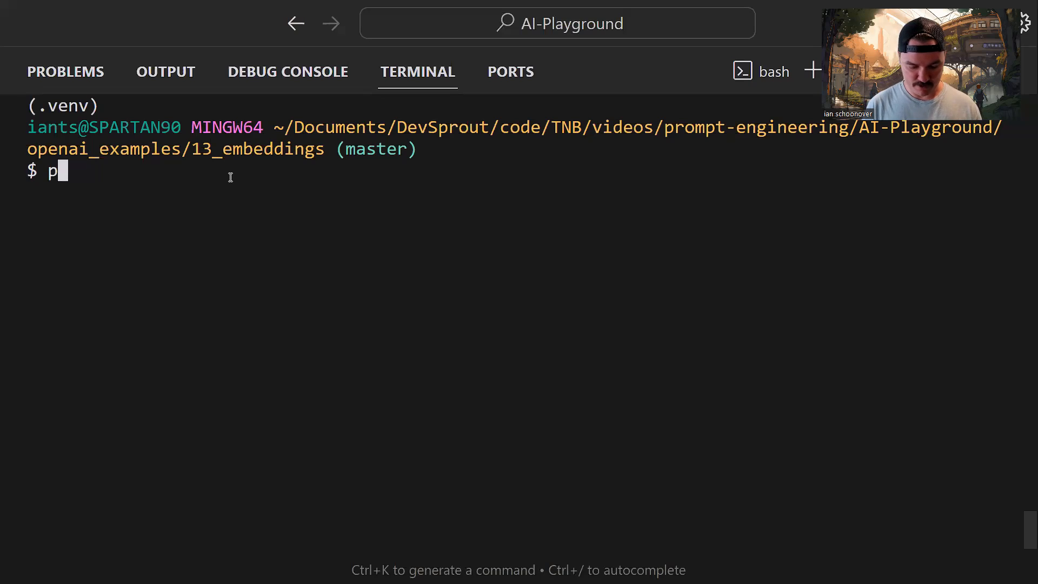
pyautogui.write('ython main.')
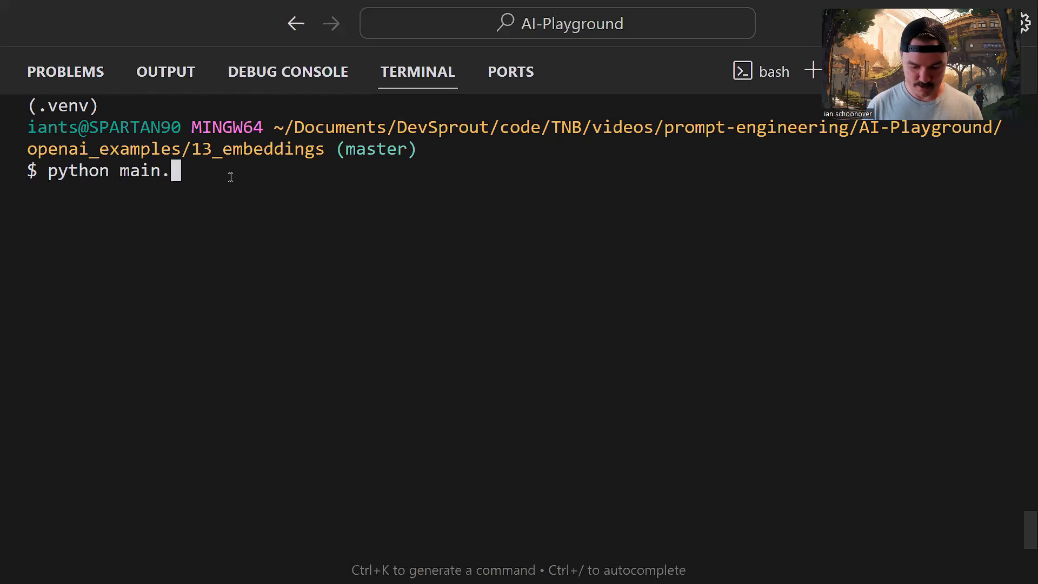
pyautogui.write('py')
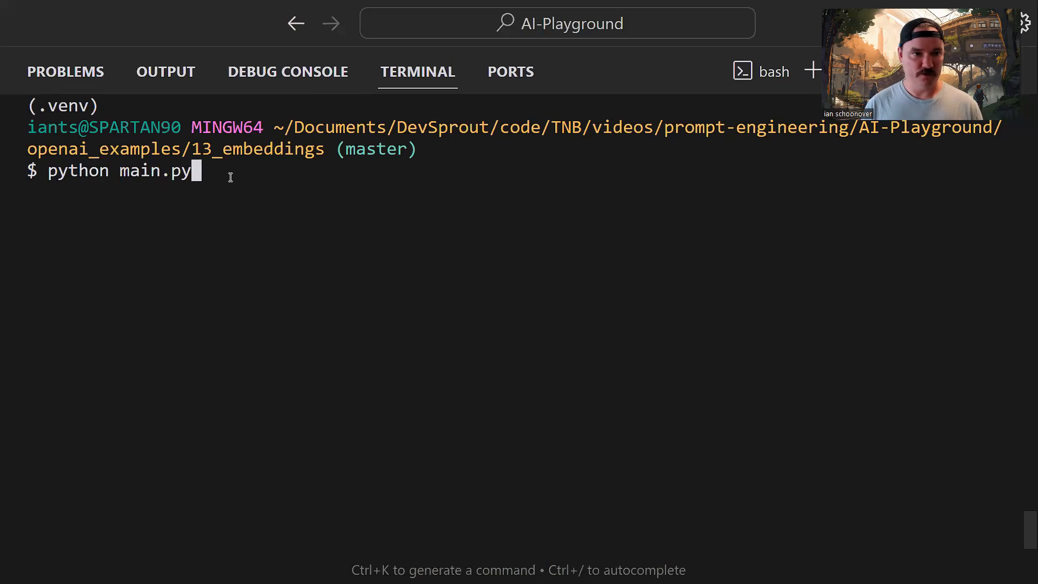
pyautogui.press('Enter')
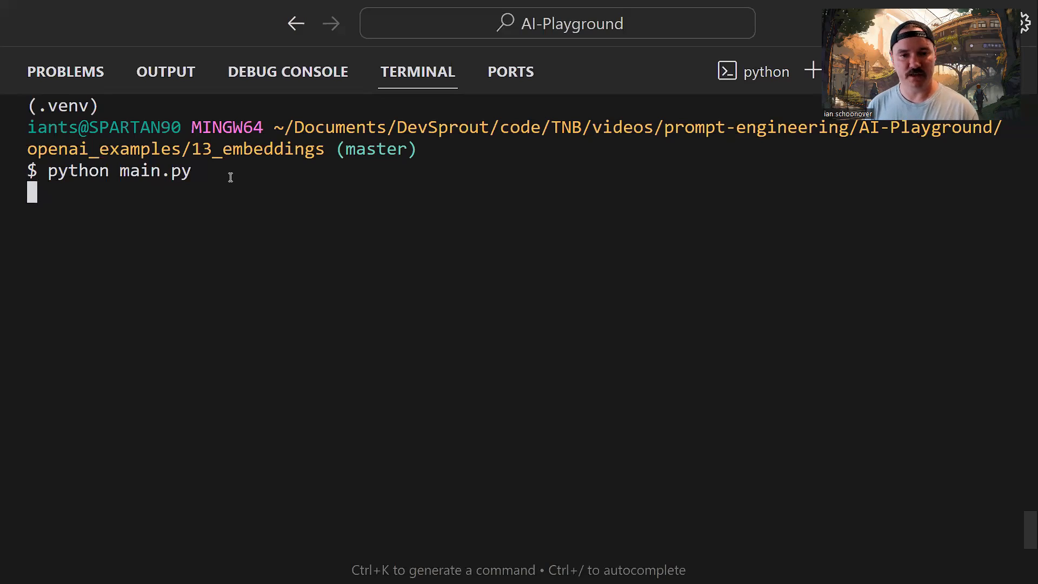
# Inspect the printed corn embedding values, its 1536 length and the two similarity scores
pyautogui.press('Enter')
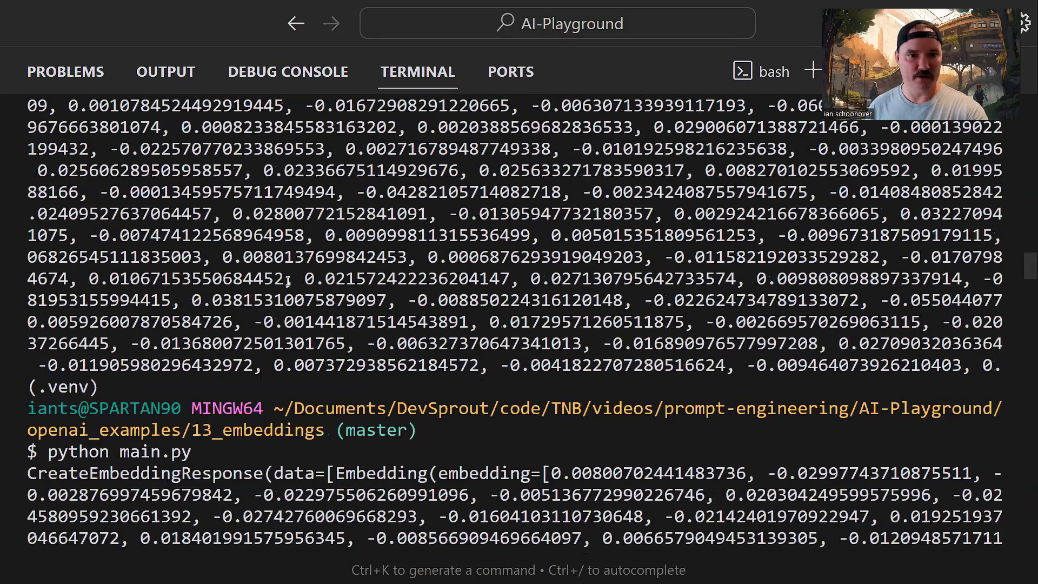
pyautogui.scroll(-3)
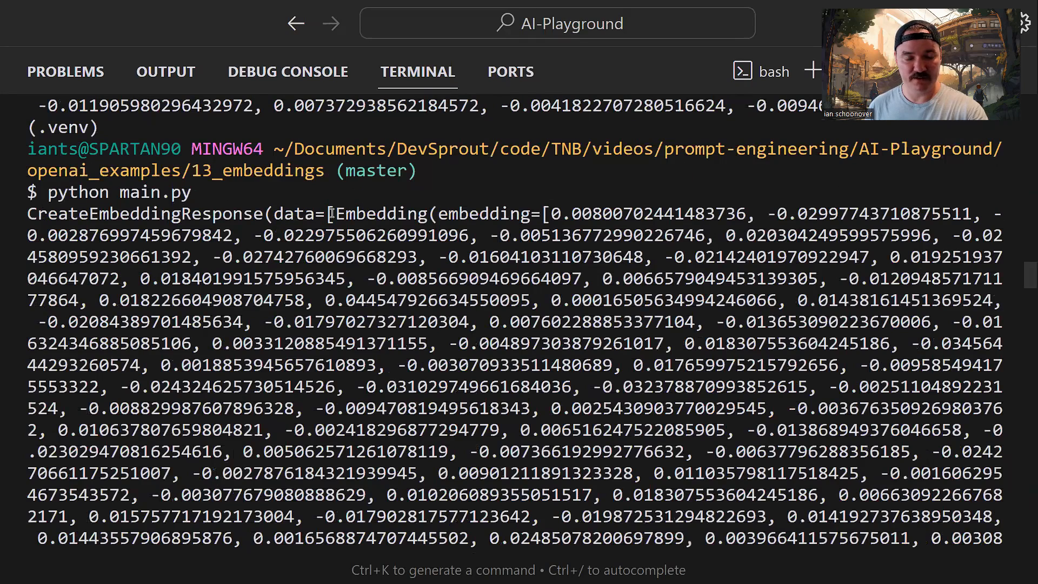
pyautogui.doubleClick(491, 213)
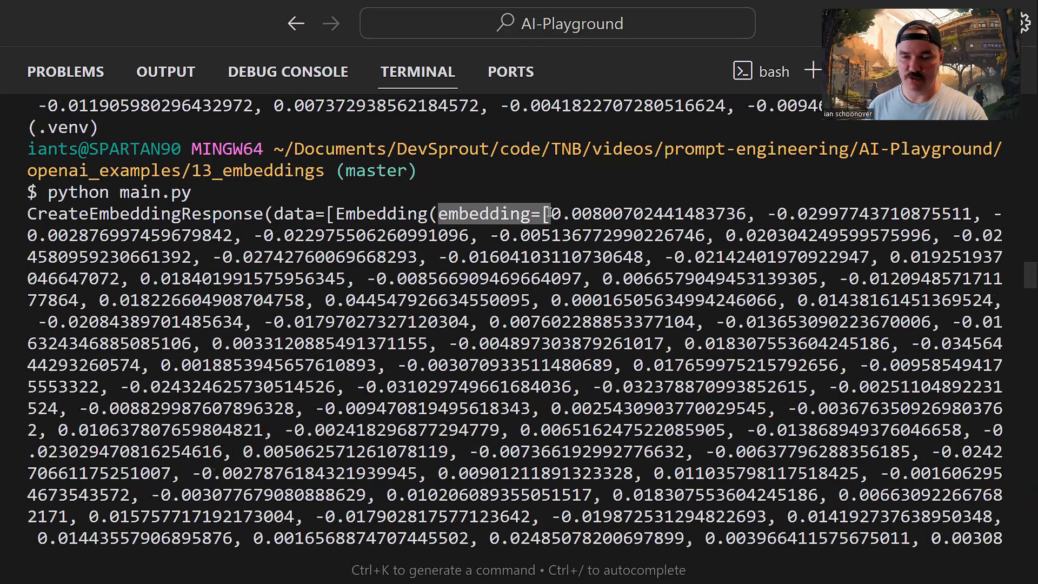
pyautogui.moveTo(548, 213); pyautogui.dragTo(668, 299)
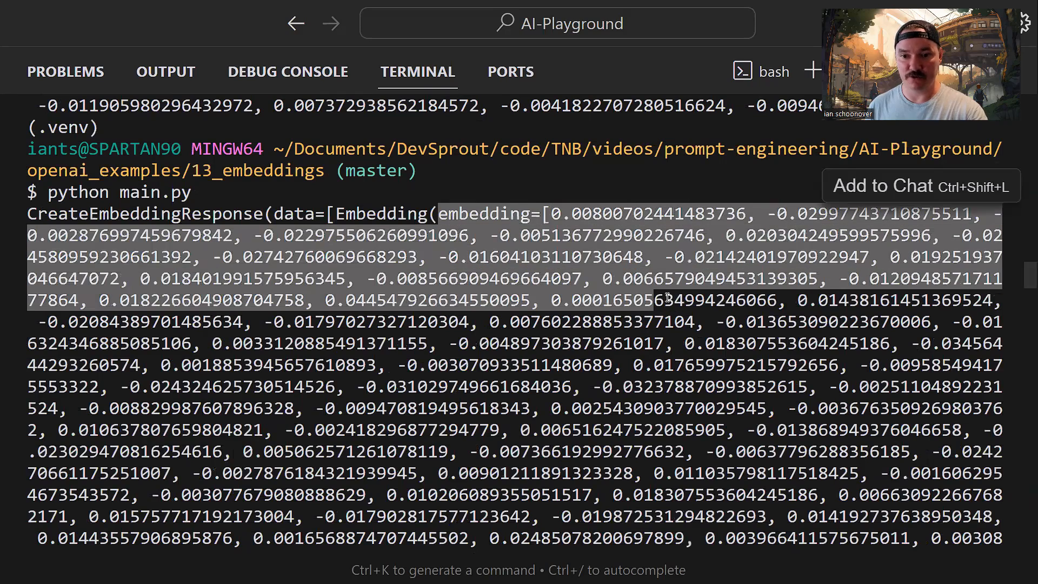
pyautogui.scroll(-3)
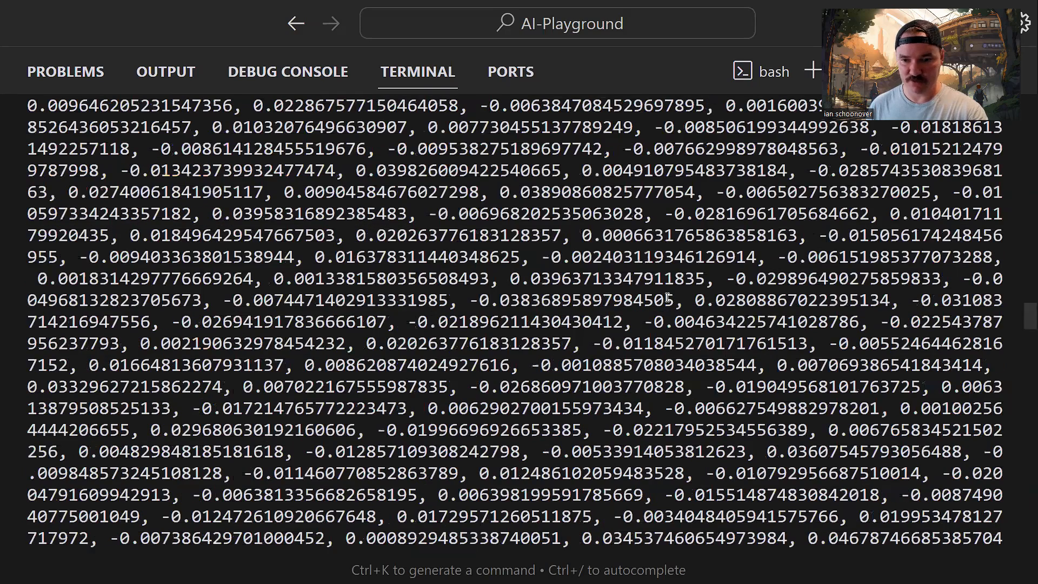
pyautogui.scroll(-3)
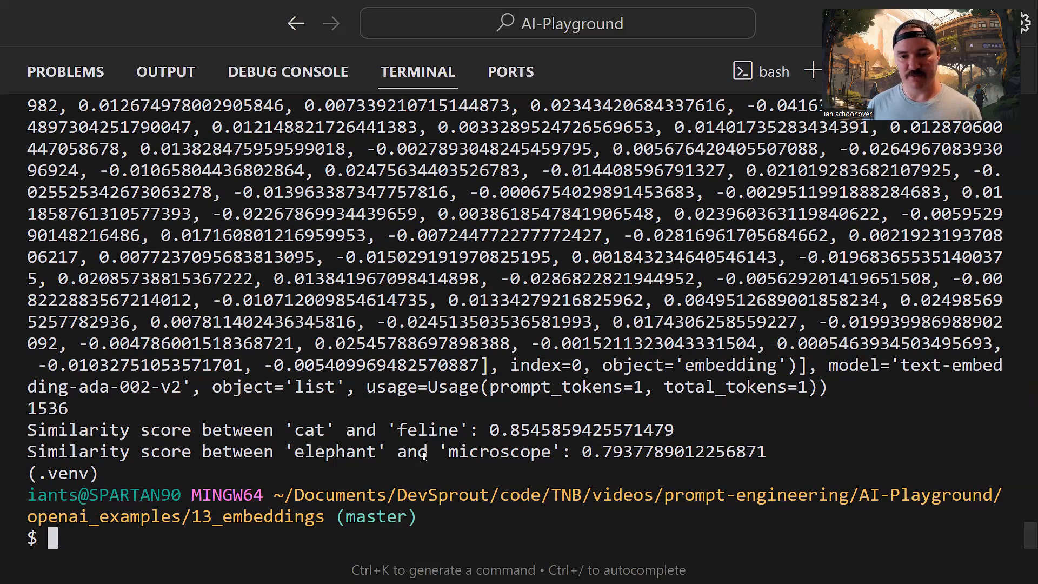
pyautogui.moveTo(640, 456)
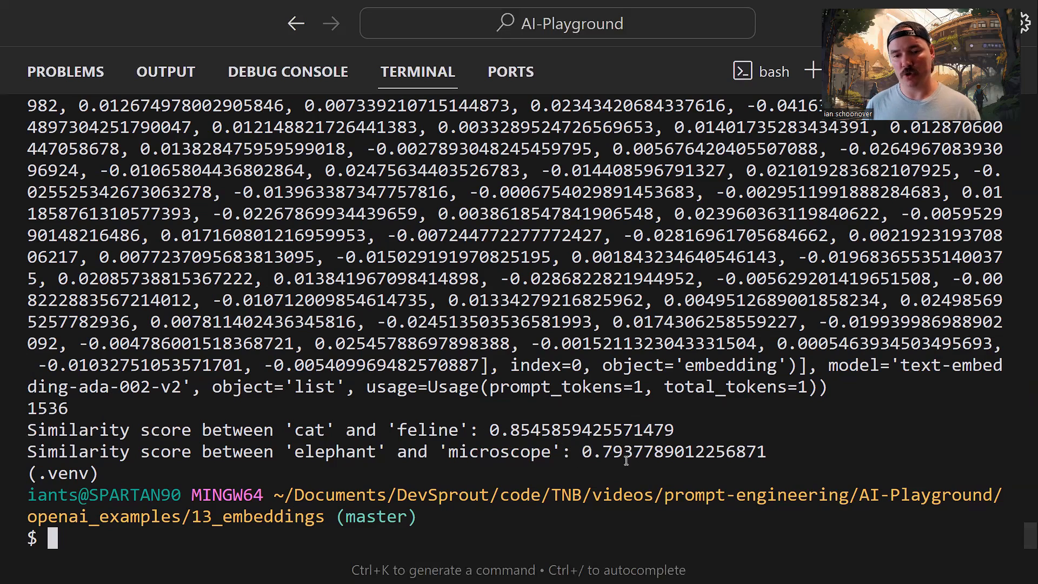
pyautogui.moveTo(492, 431)
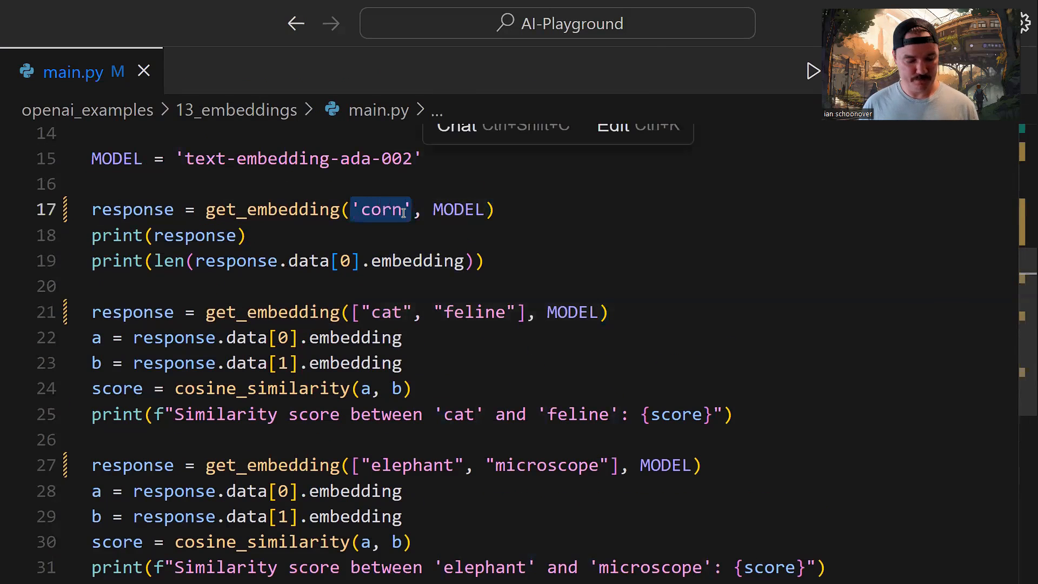
# Mark the terminal lines with similarity scores 0.85 cat–feline and 0.79 elephant–microscope
pyautogui.click(813, 71)
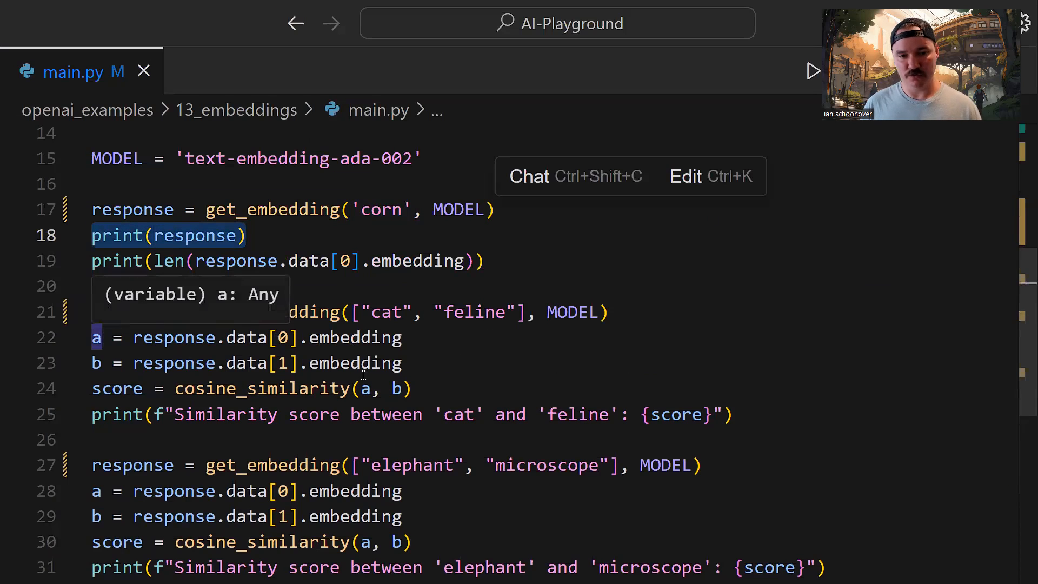
pyautogui.moveTo(333, 319)
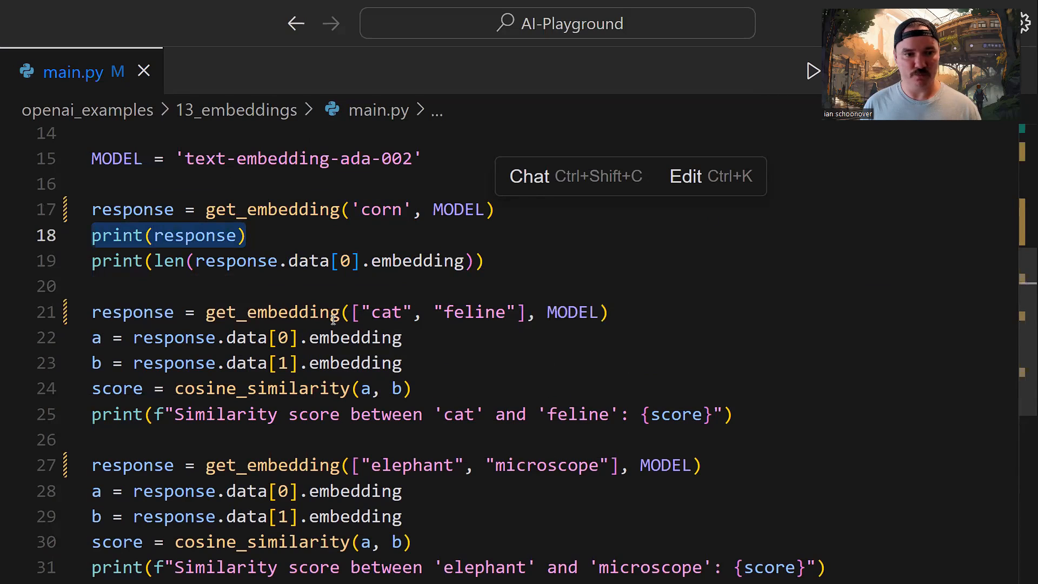
pyautogui.moveTo(261, 389)
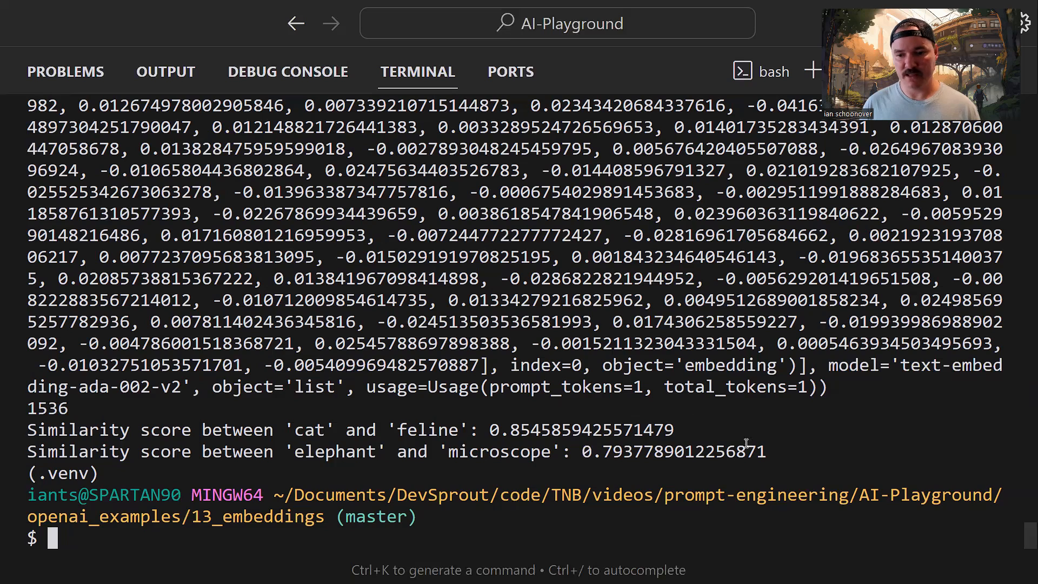
pyautogui.moveTo(26, 430); pyautogui.dragTo(764, 452)
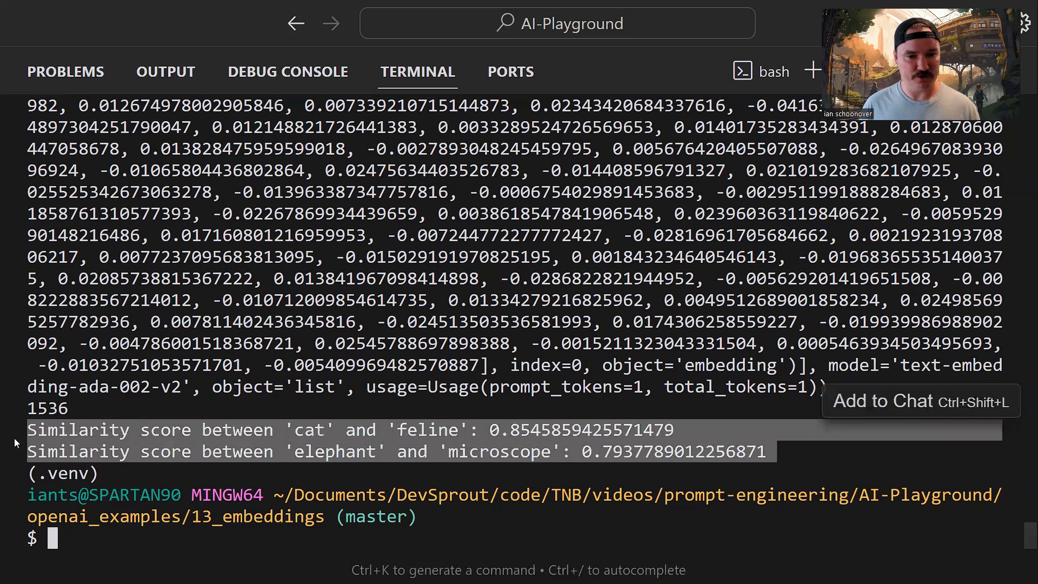